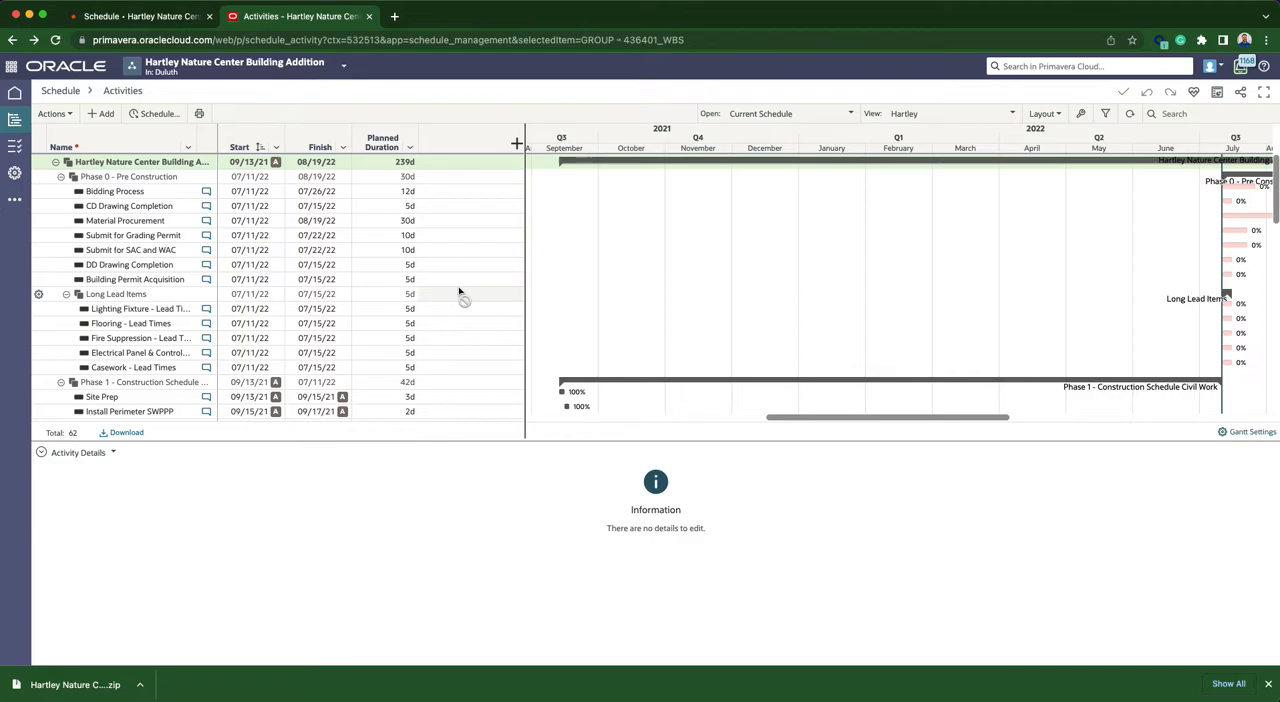
mouse_move(400, 284)
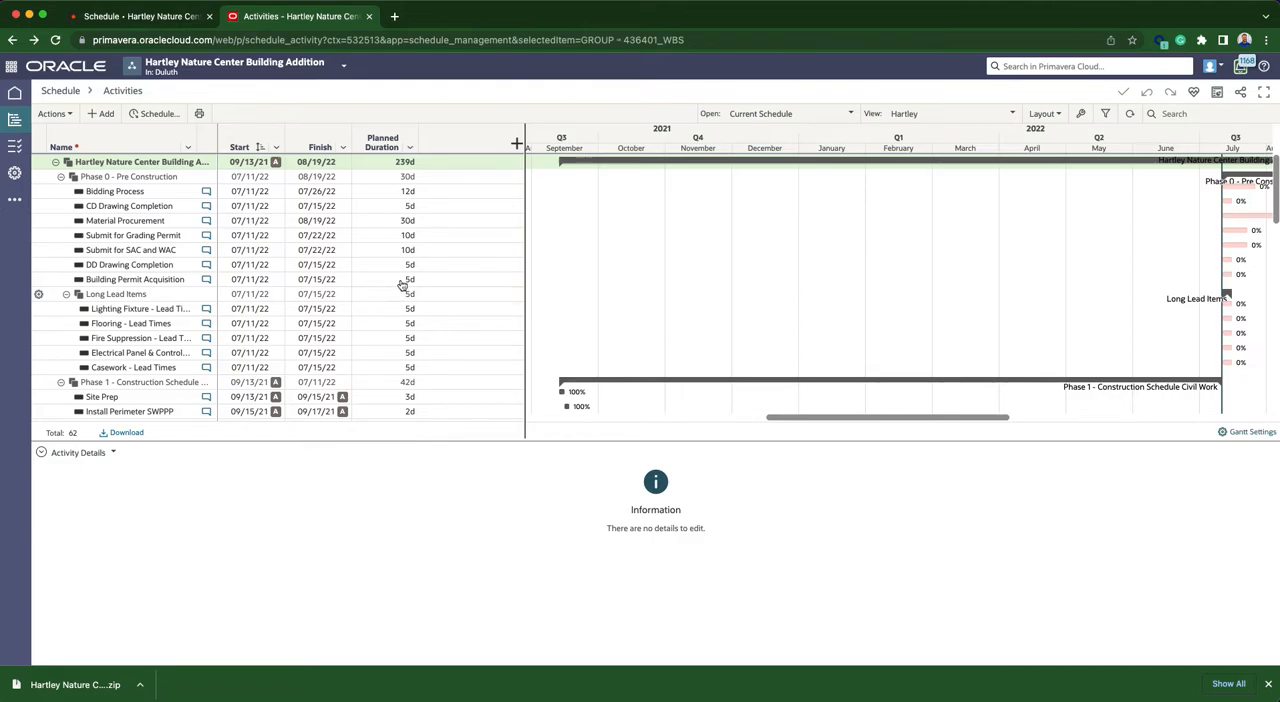
mouse_move(396, 278)
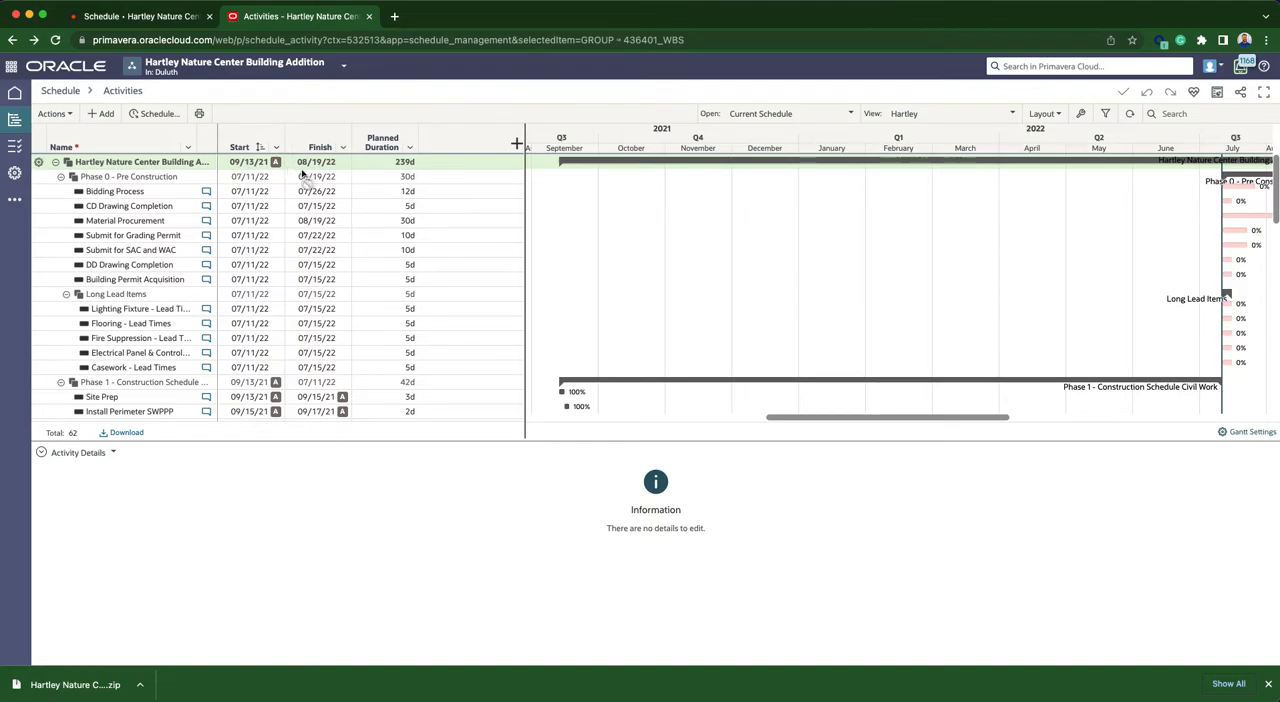
mouse_move(280, 120)
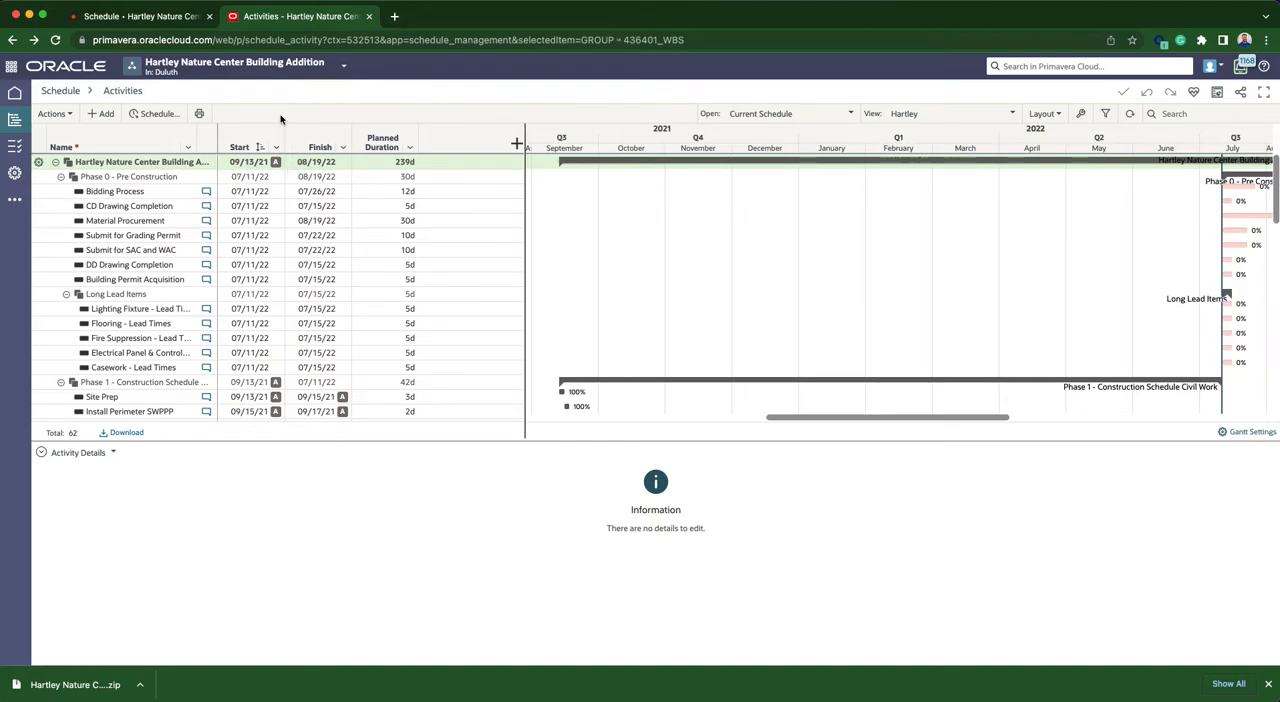
mouse_move(344, 70)
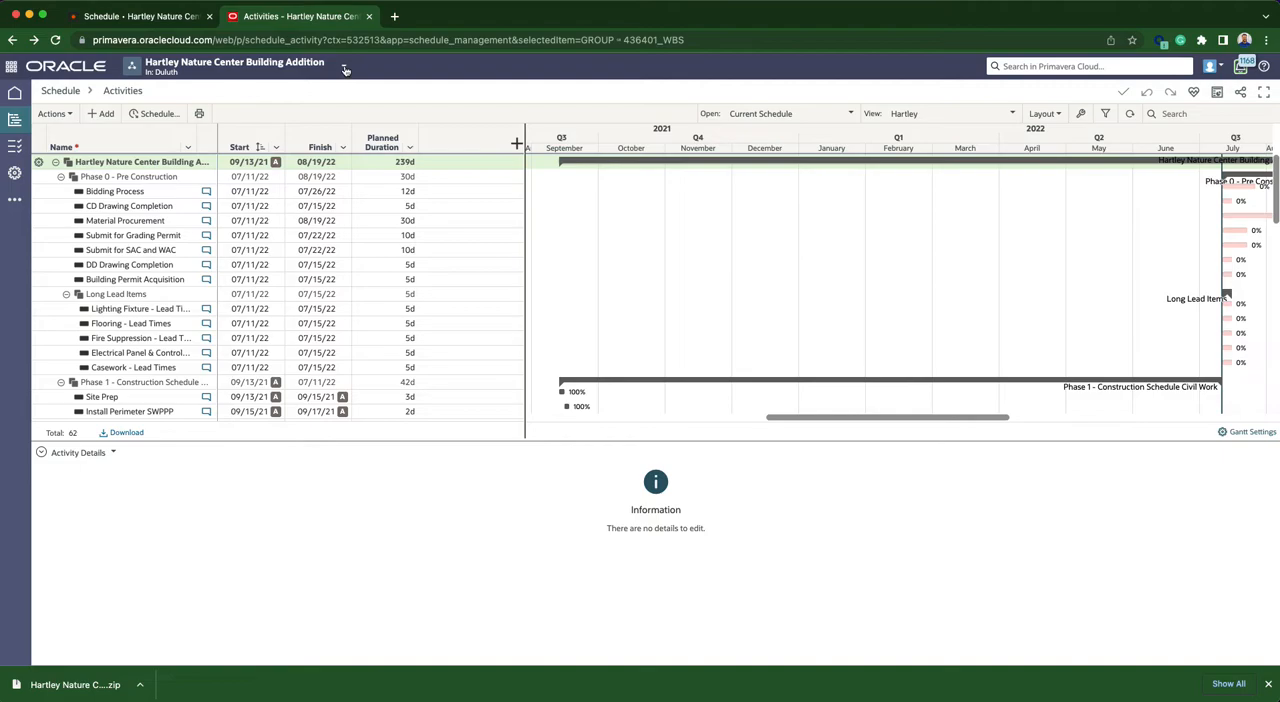
- Show all Duluth workspace projects and browse the list for Hartley Nature Center Building Addition
left_click(344, 66)
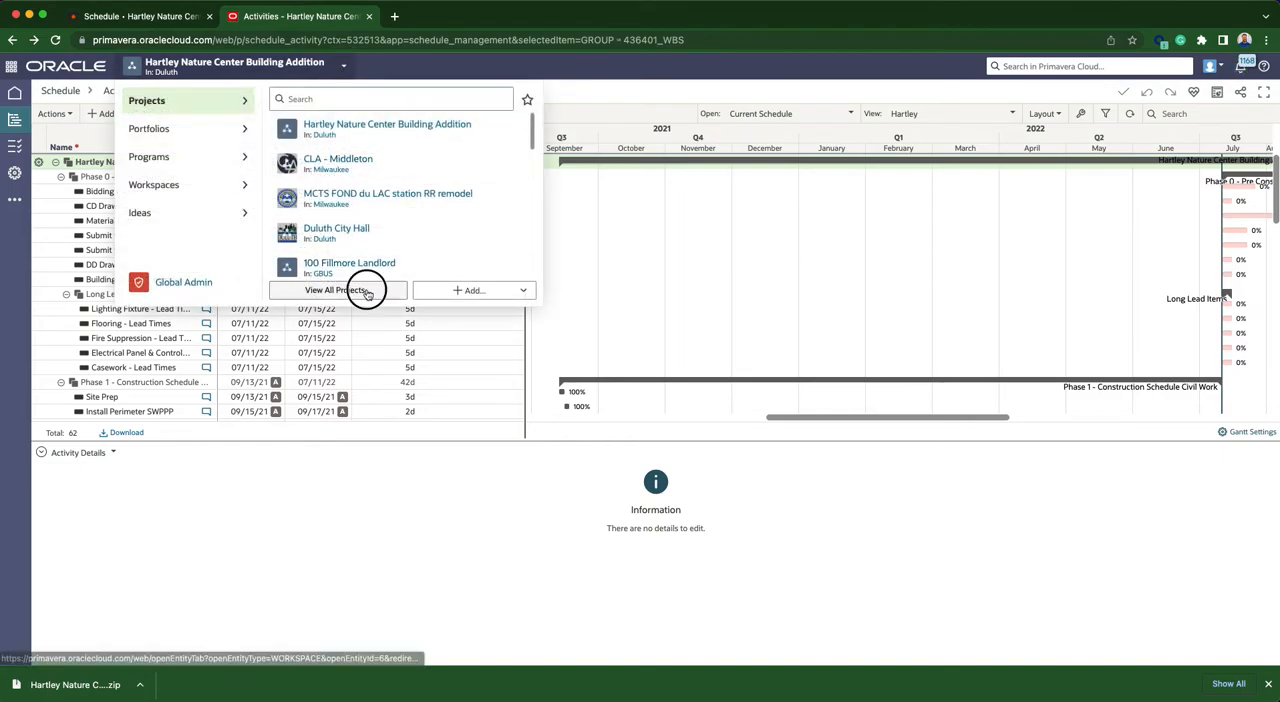
left_click(336, 290)
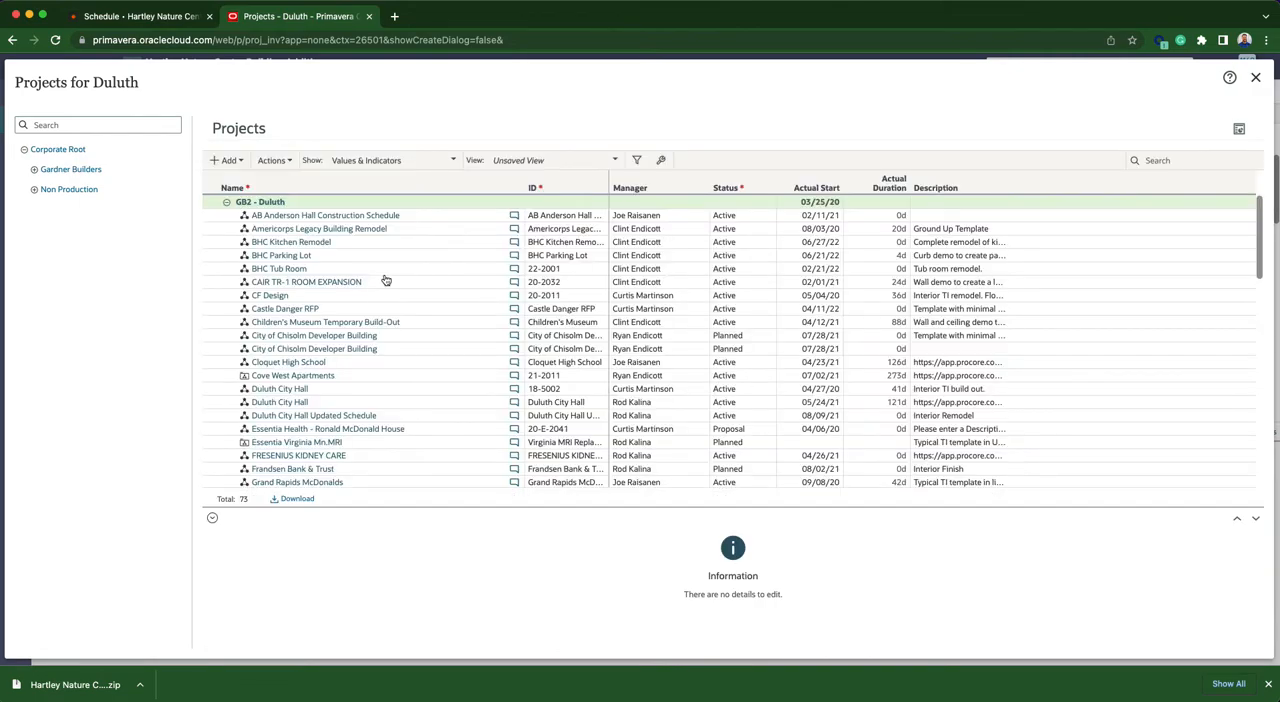
scroll("down", 3)
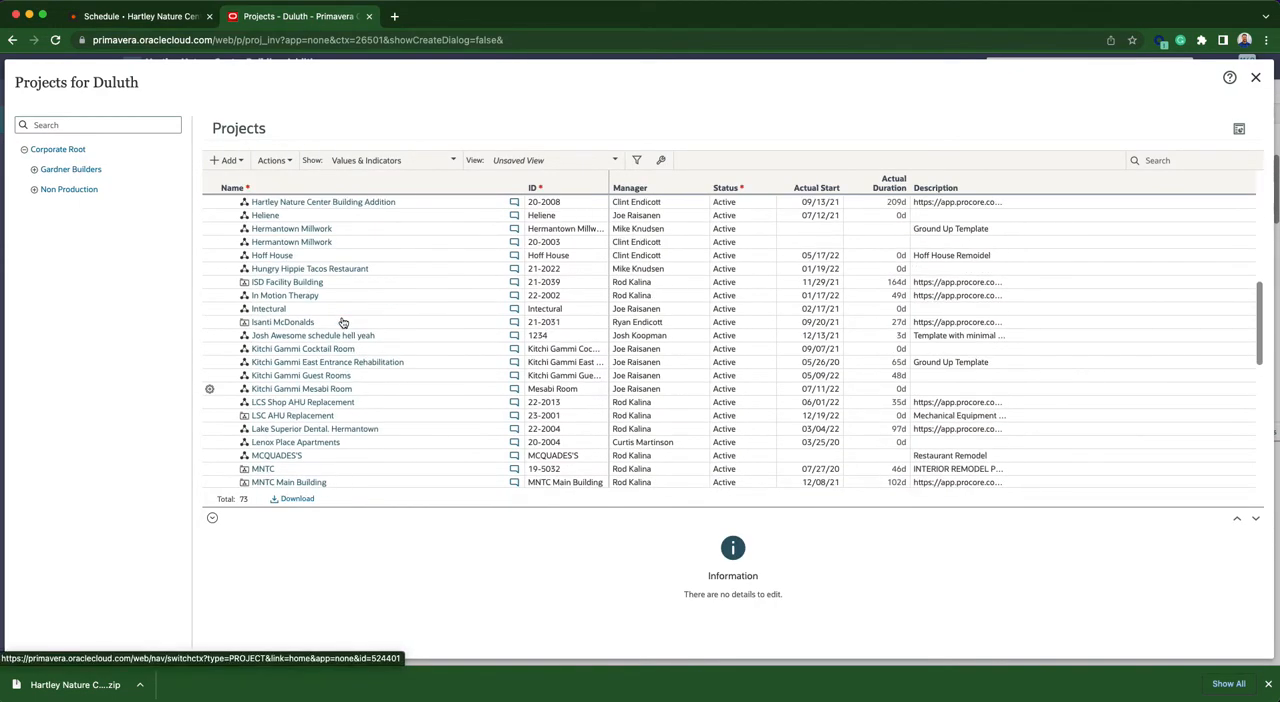
scroll("up", 3)
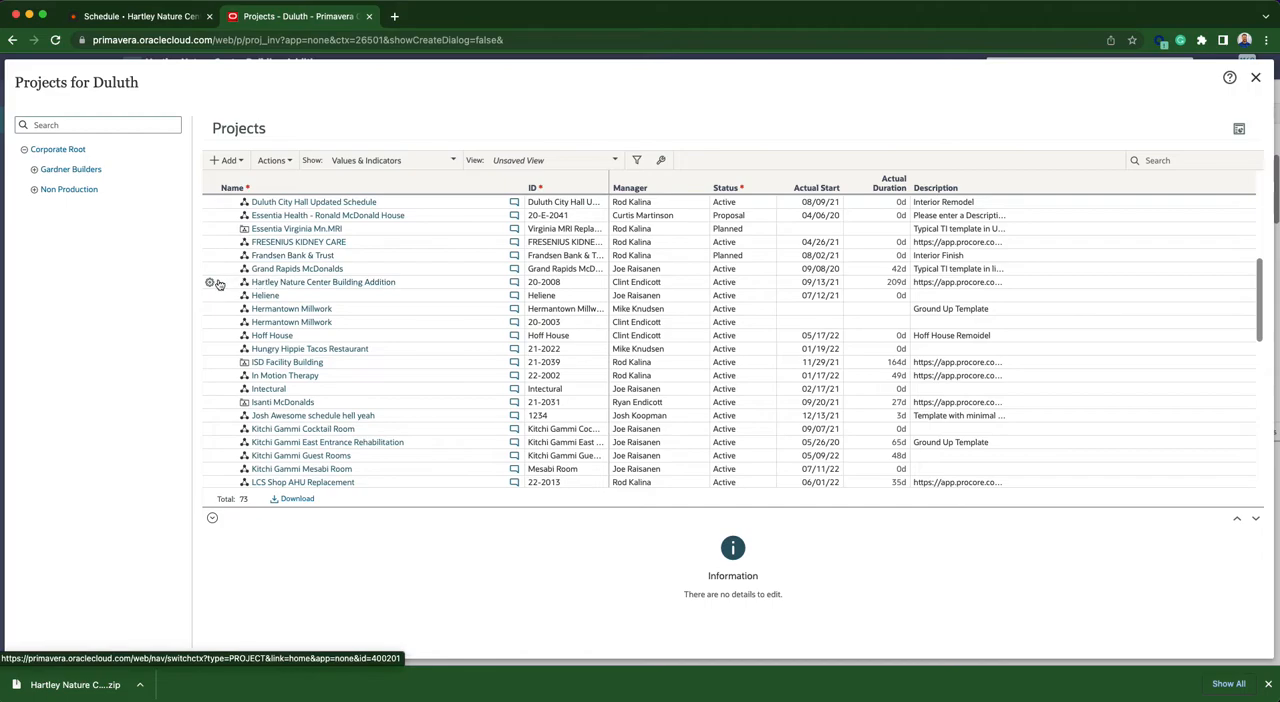
mouse_move(344, 292)
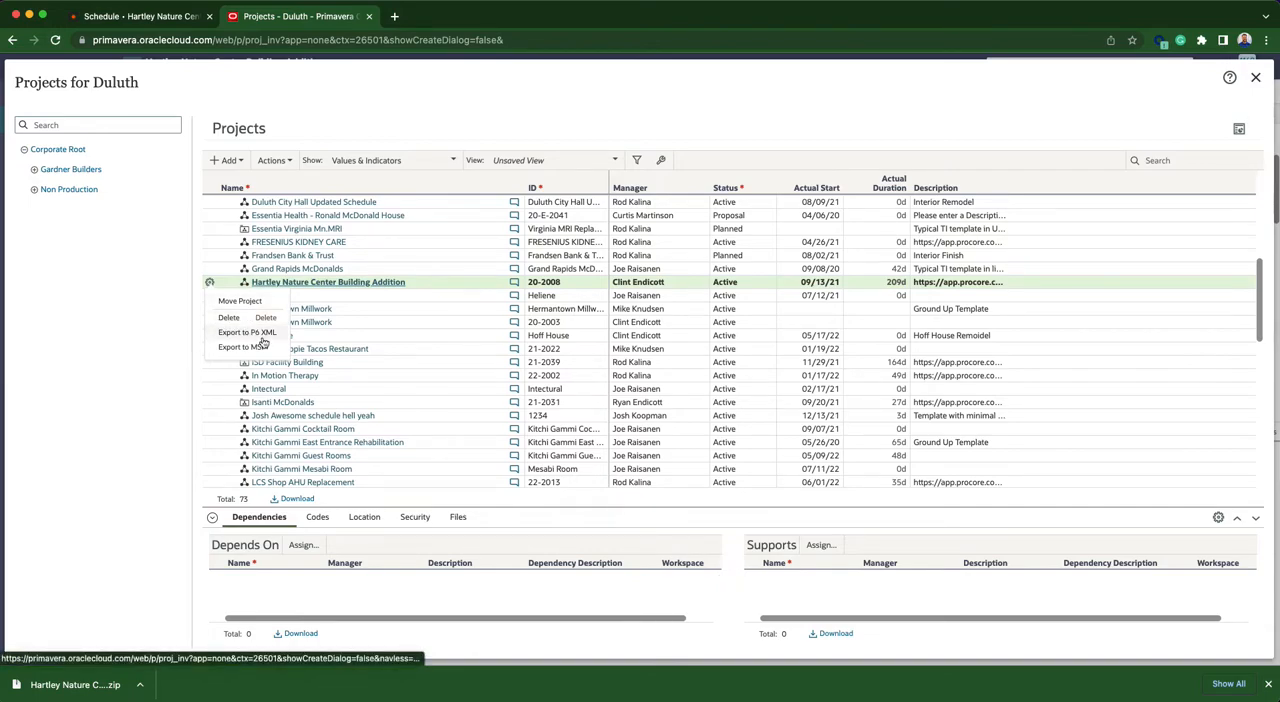
mouse_move(248, 332)
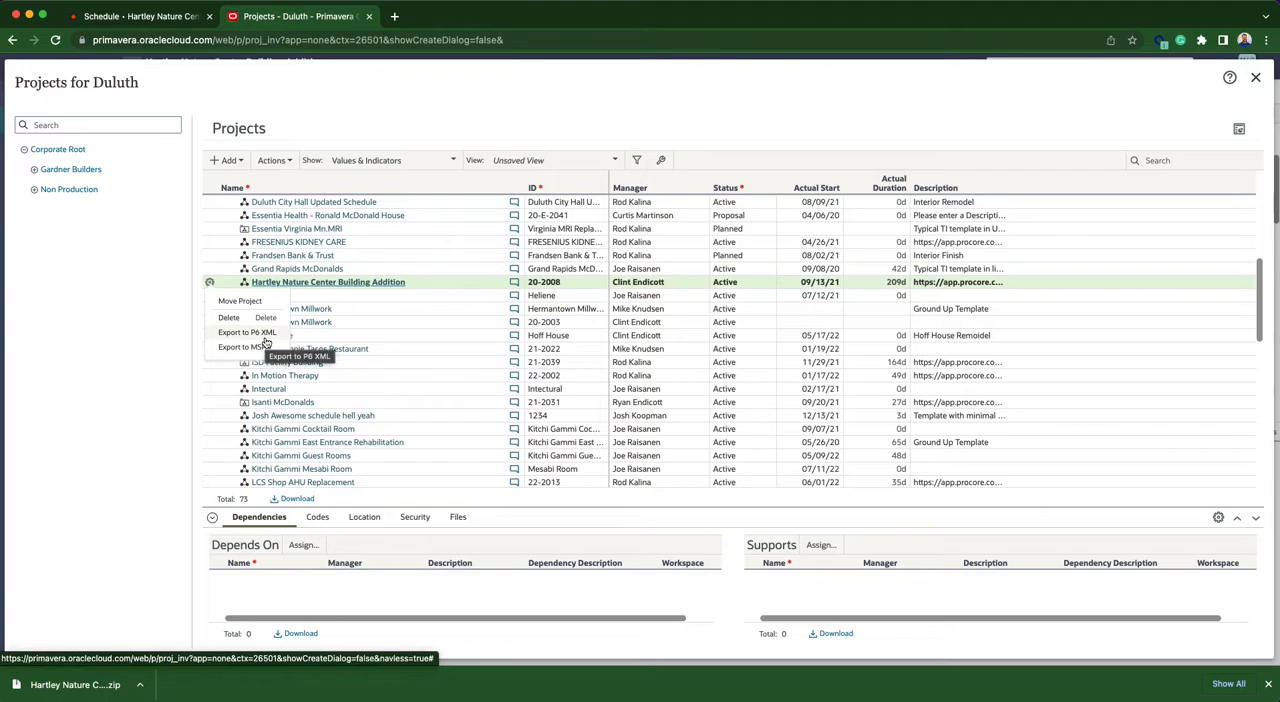
mouse_move(232, 346)
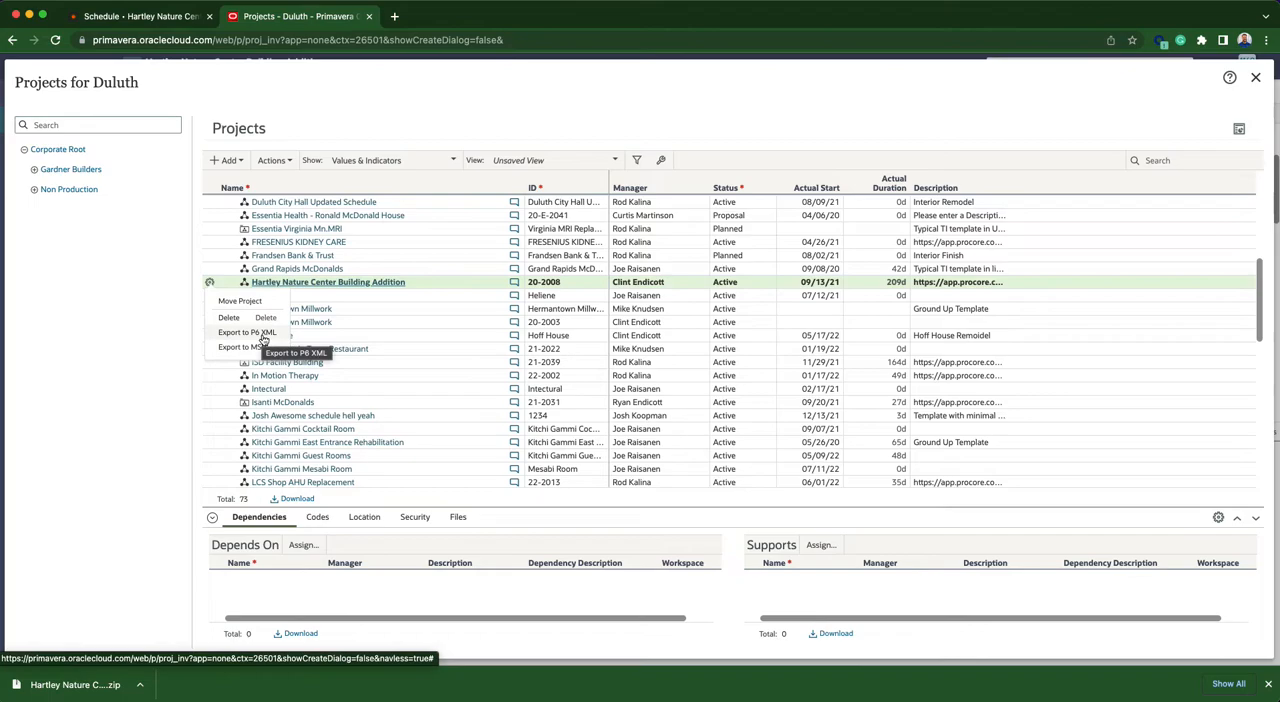
- Export the project as P6 XML and dismiss the 'Project export is underway' message
left_click(250, 332)
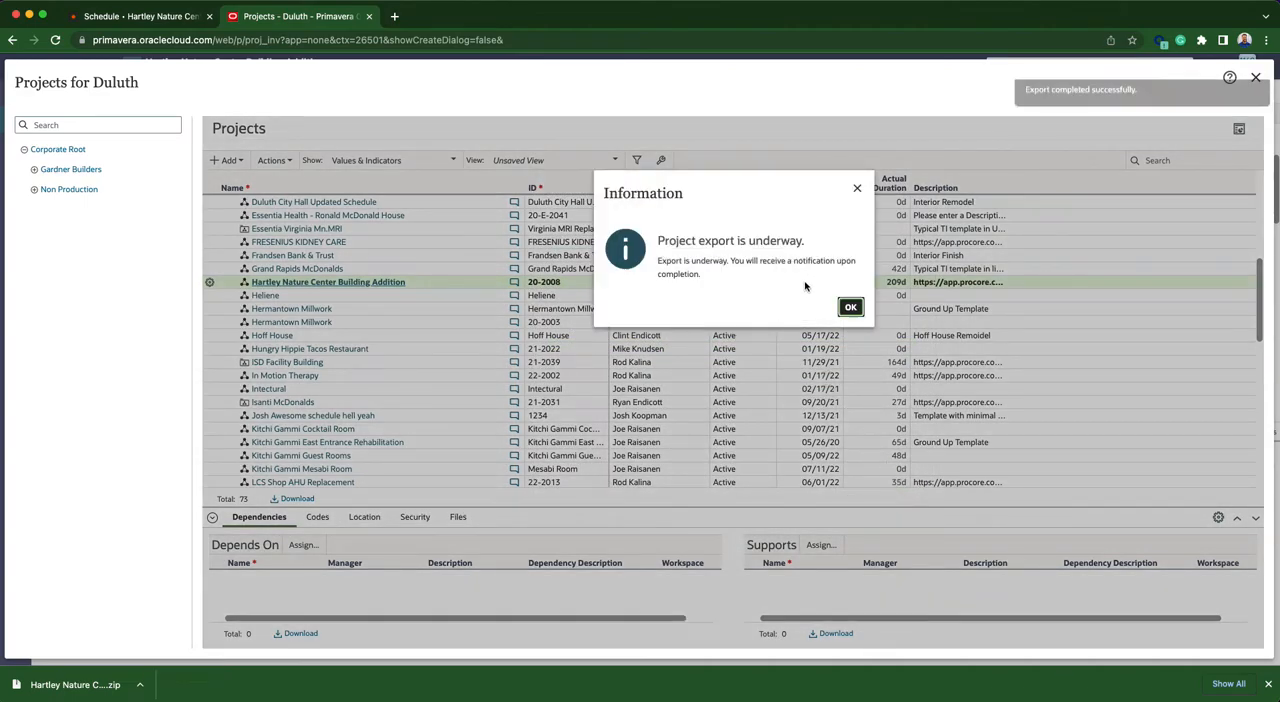
left_click(850, 306)
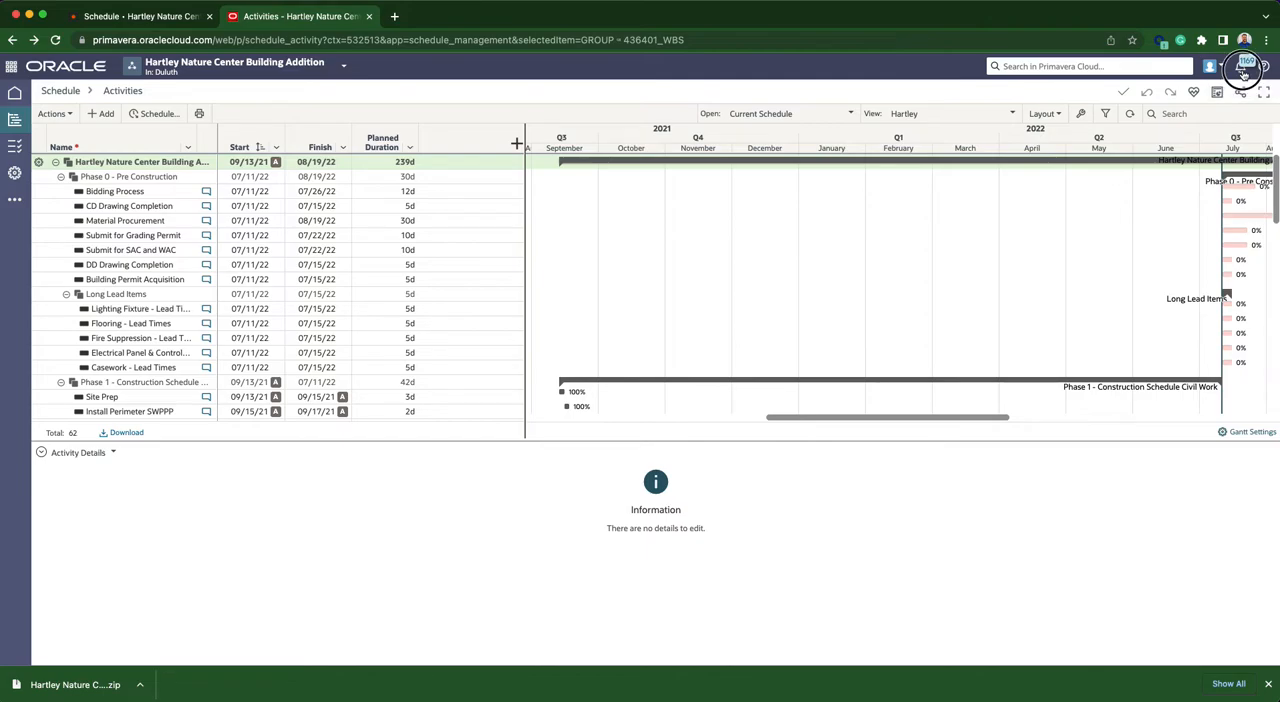
- Download the exported project file from the 'Export completed successfully' notification
left_click(1244, 66)
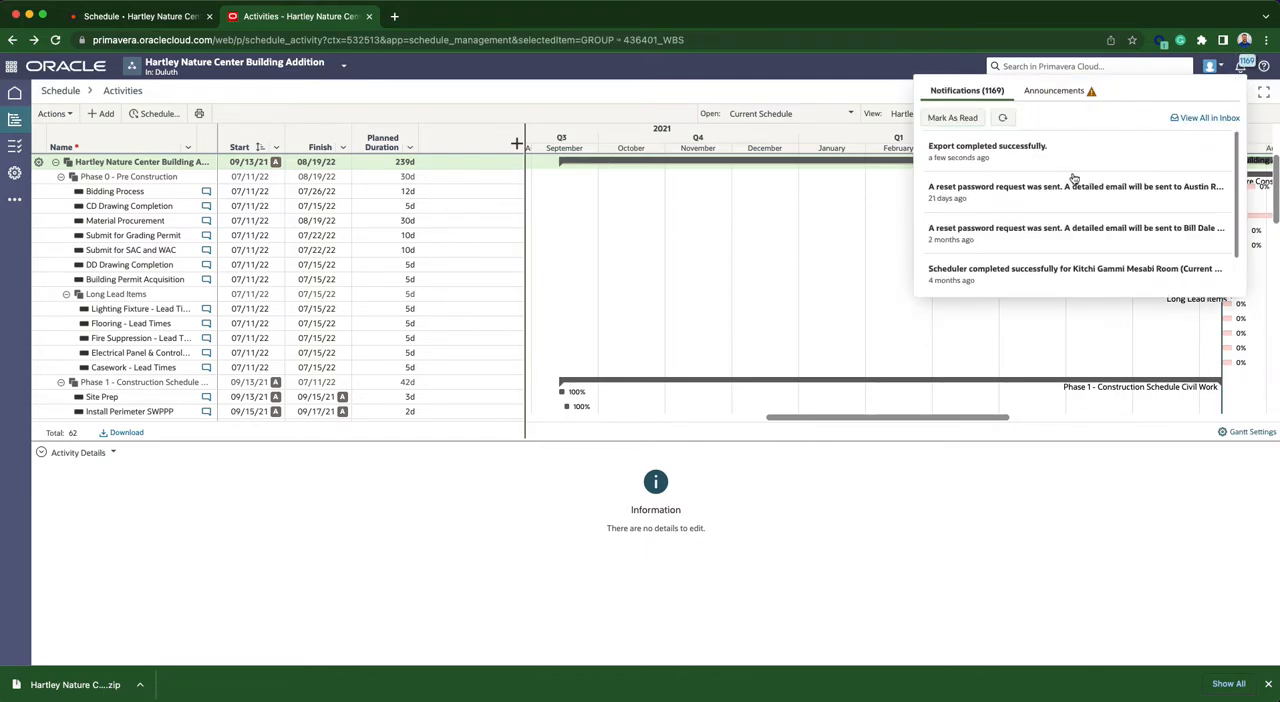
mouse_move(996, 156)
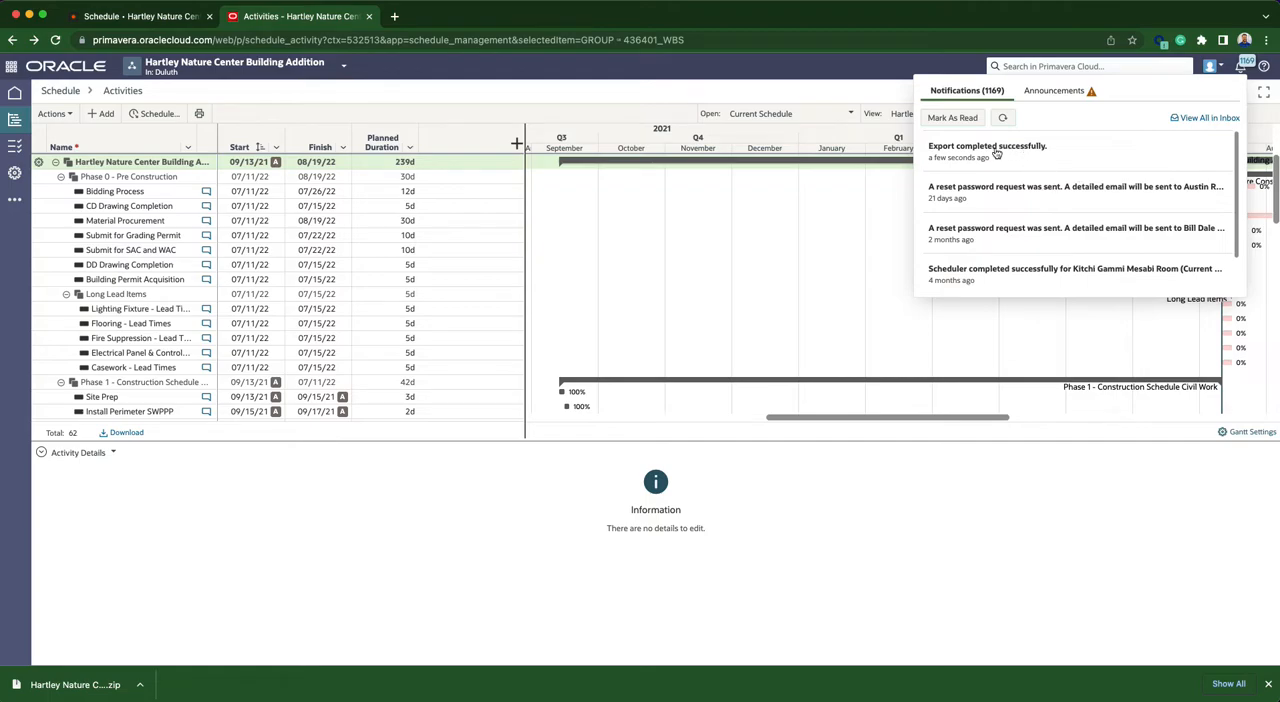
mouse_move(960, 156)
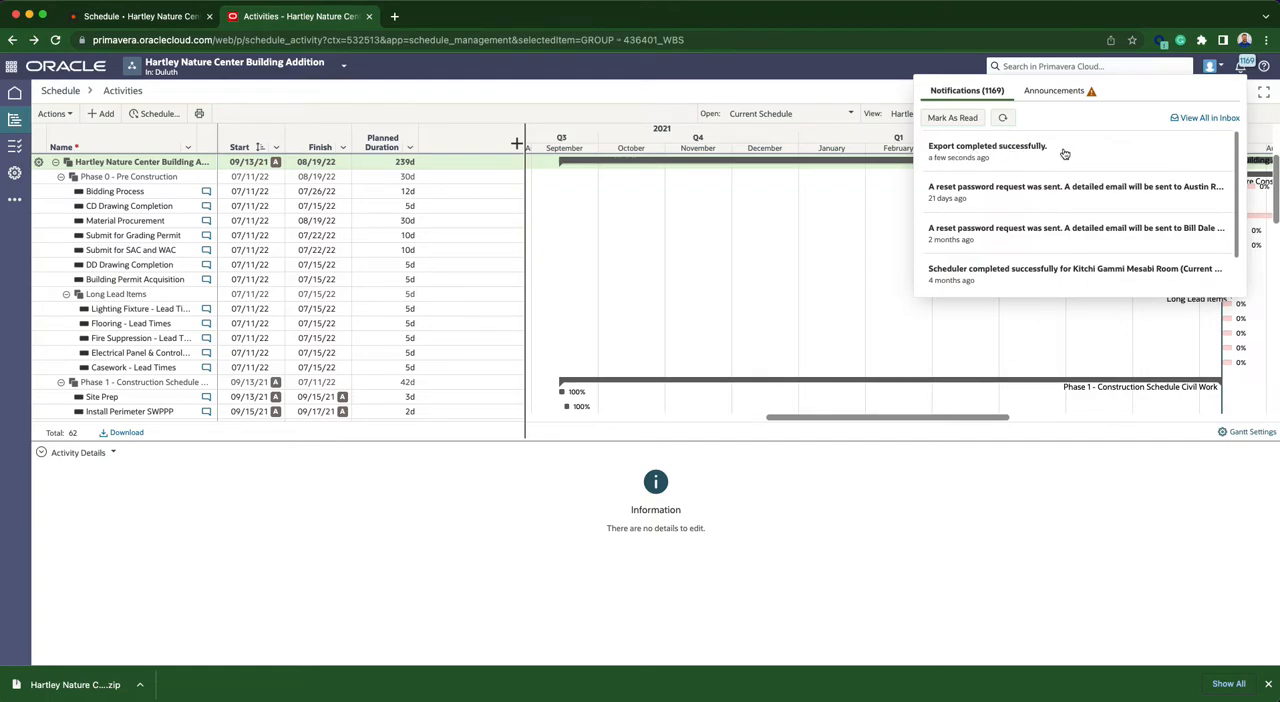
left_click(988, 146)
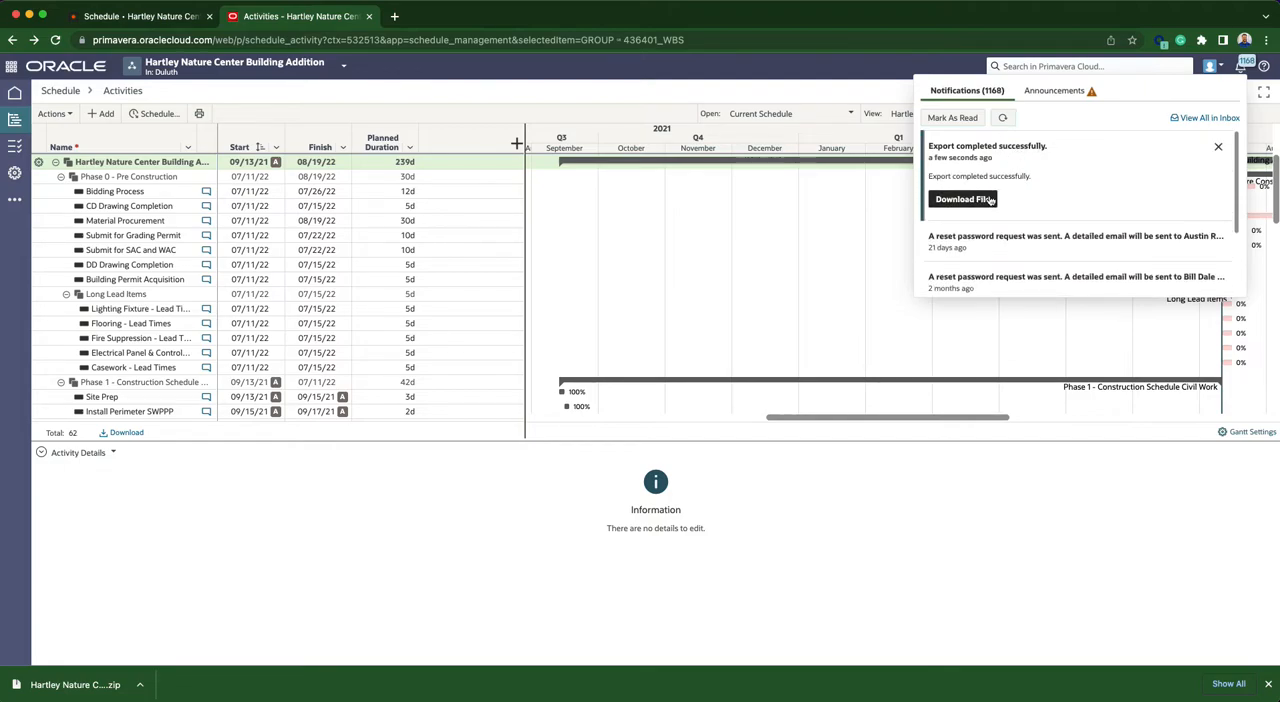
mouse_move(964, 198)
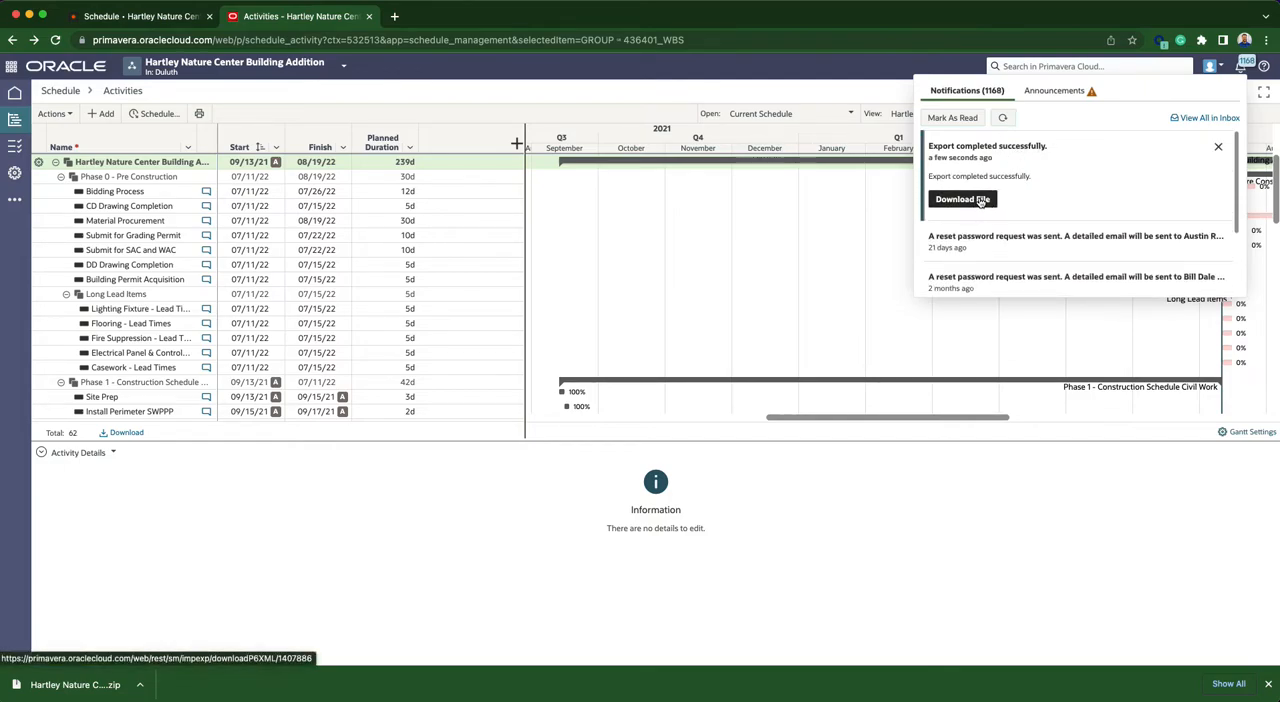
left_click(960, 198)
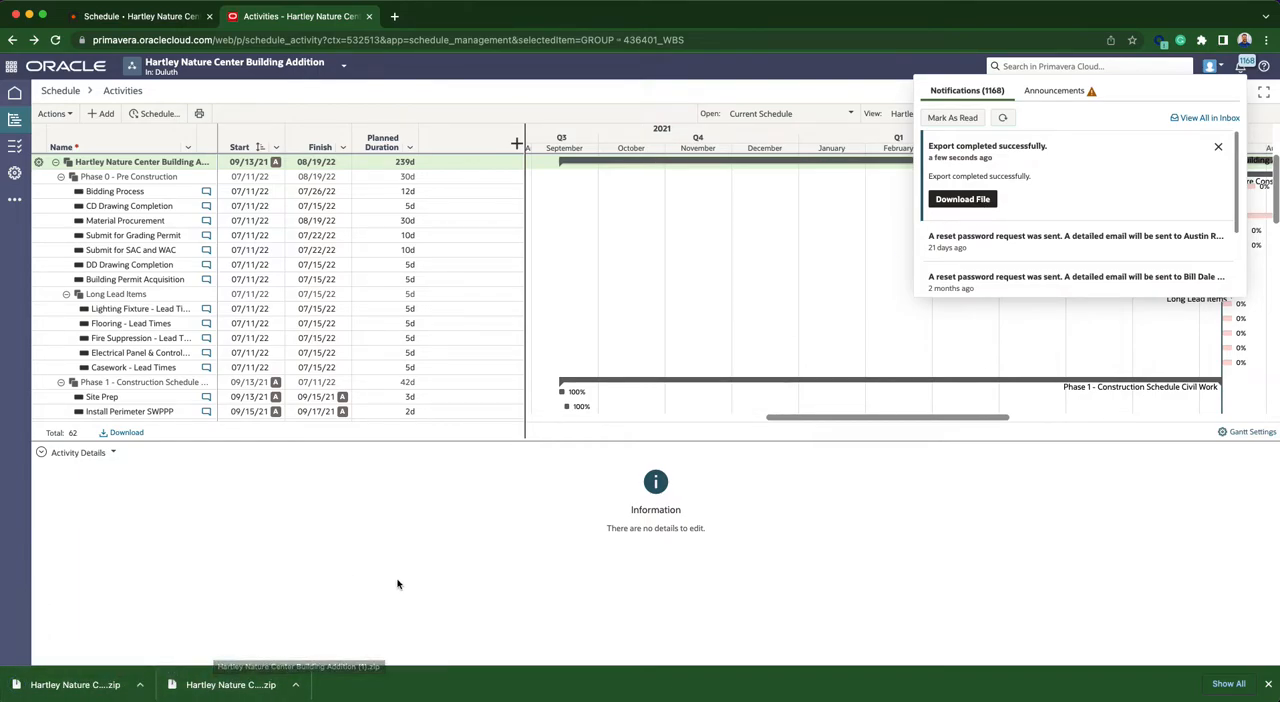
mouse_move(430, 556)
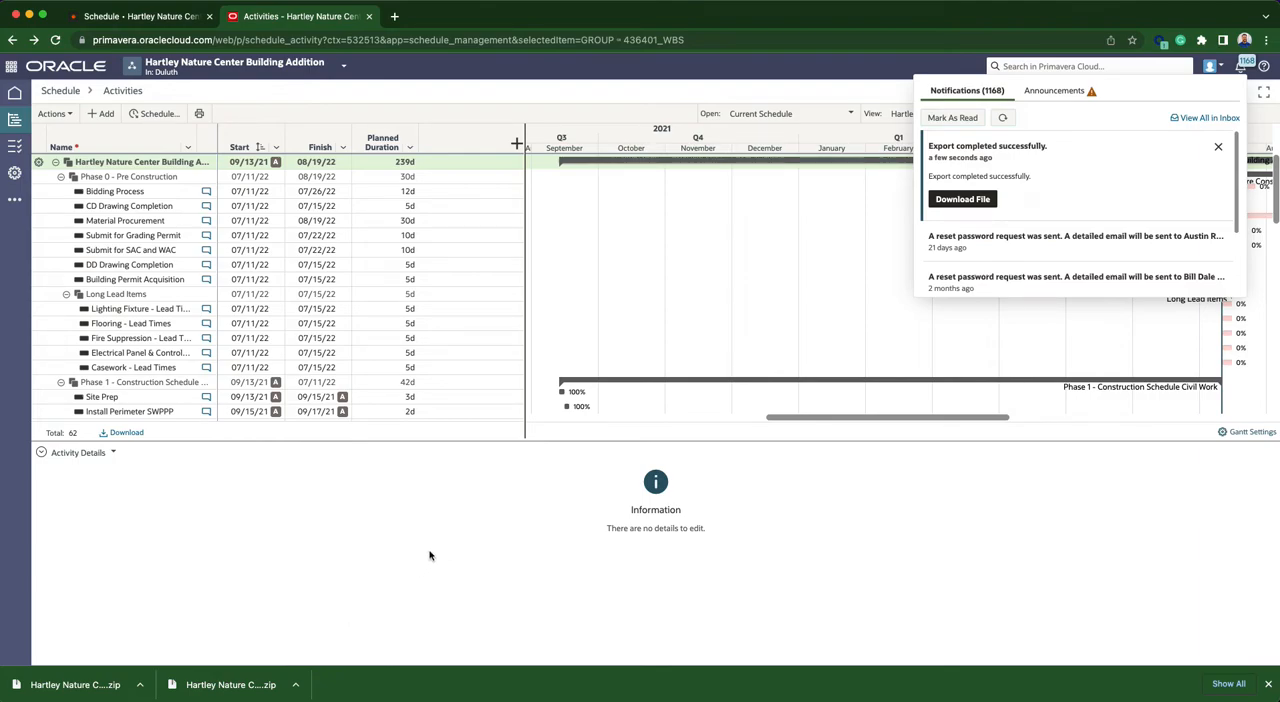
mouse_move(892, 280)
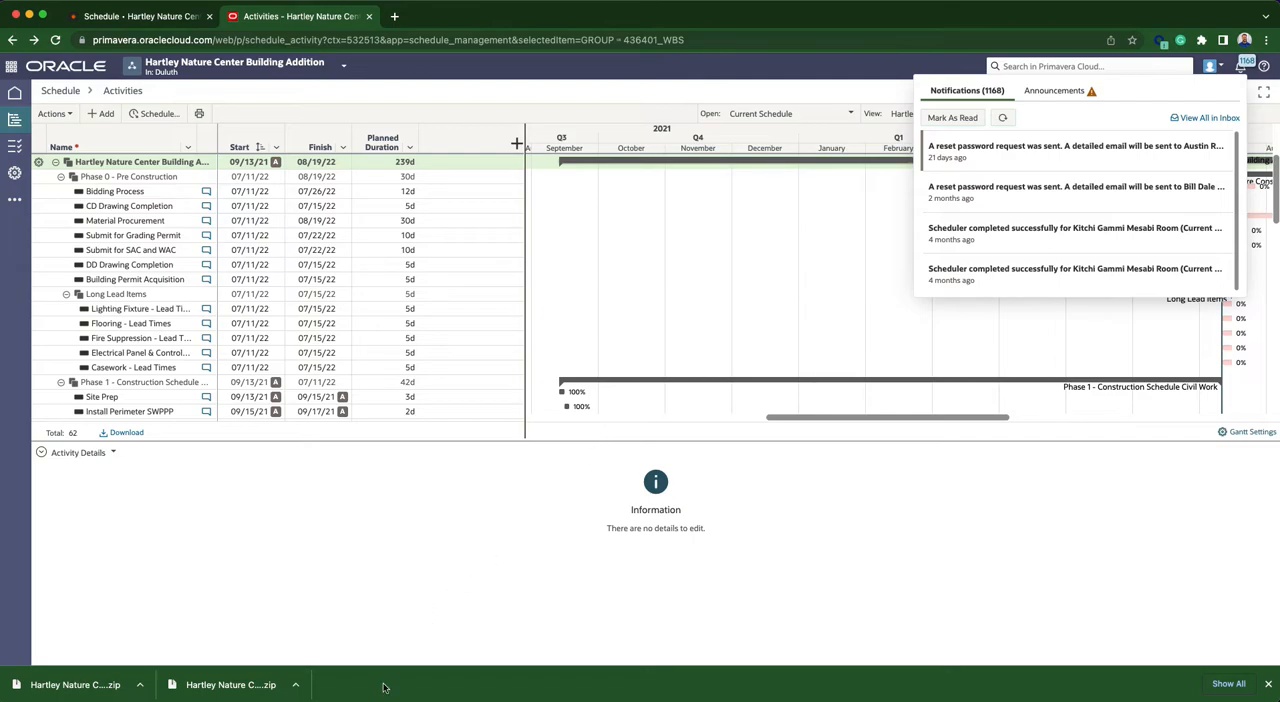
mouse_move(260, 684)
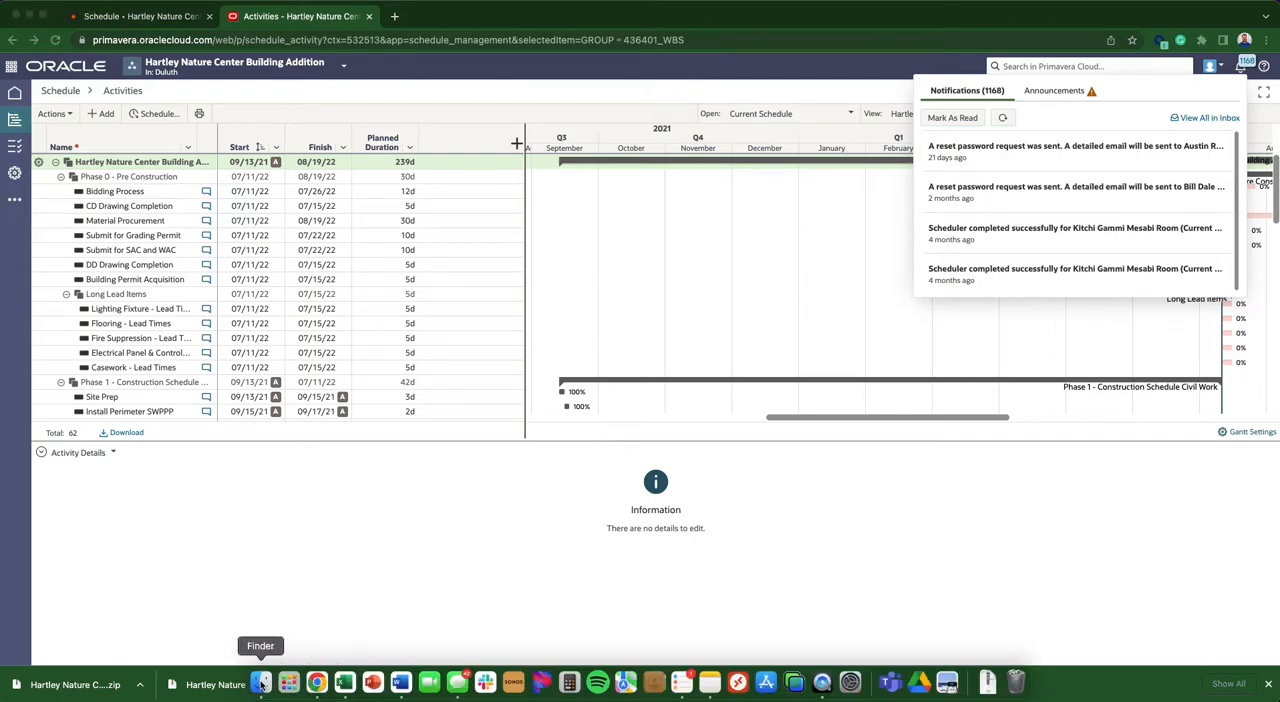
- Extract the downloaded Hartley Nature Center zip in the Downloads folder to get the XML
left_click(262, 684)
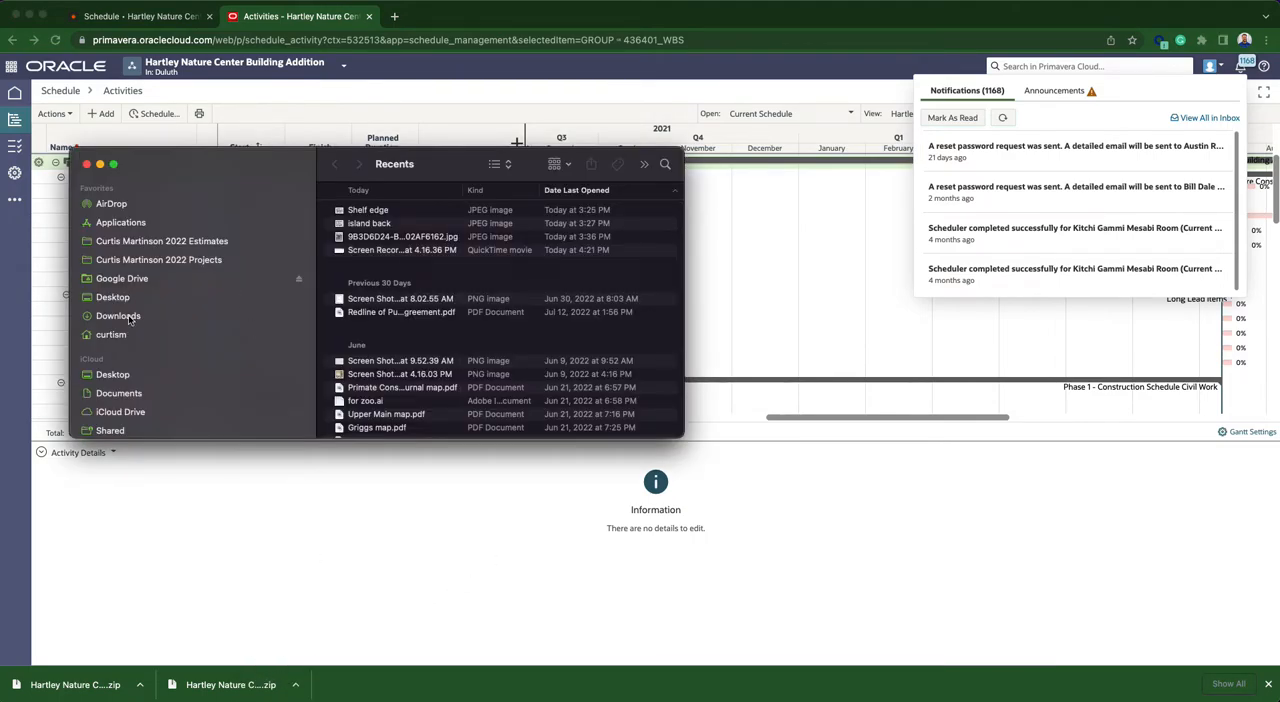
left_click(118, 316)
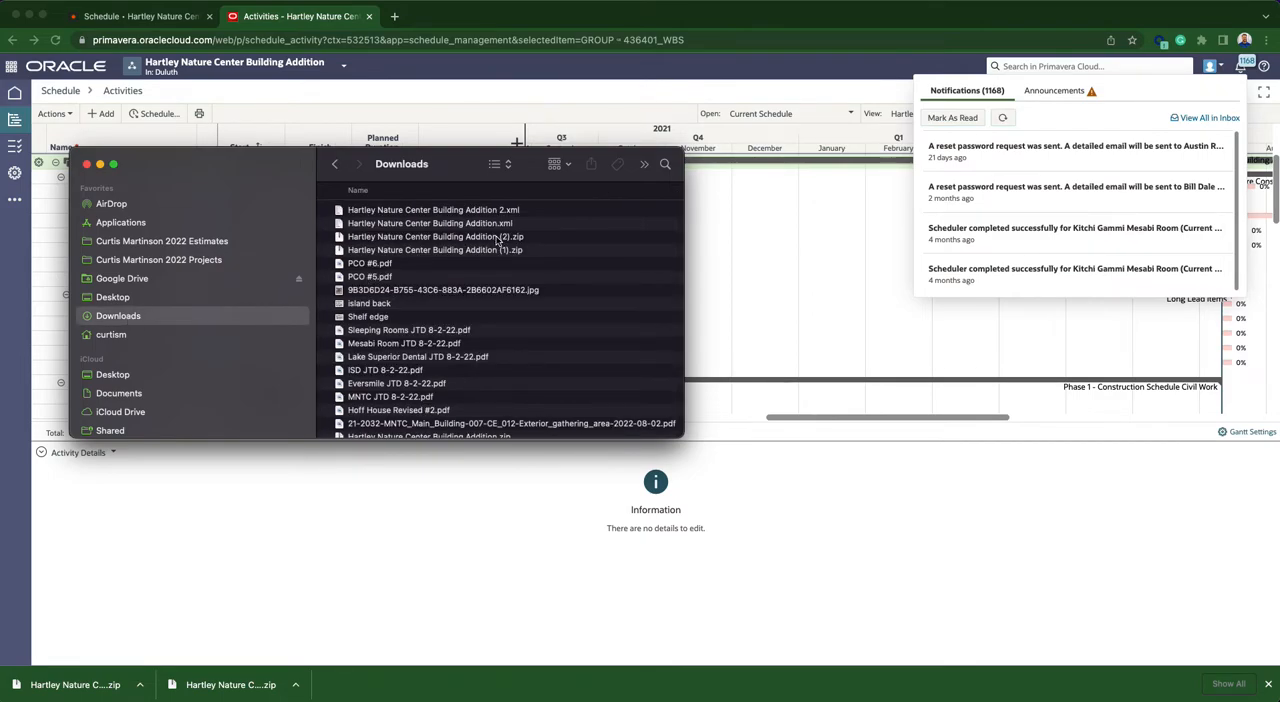
double_click(436, 236)
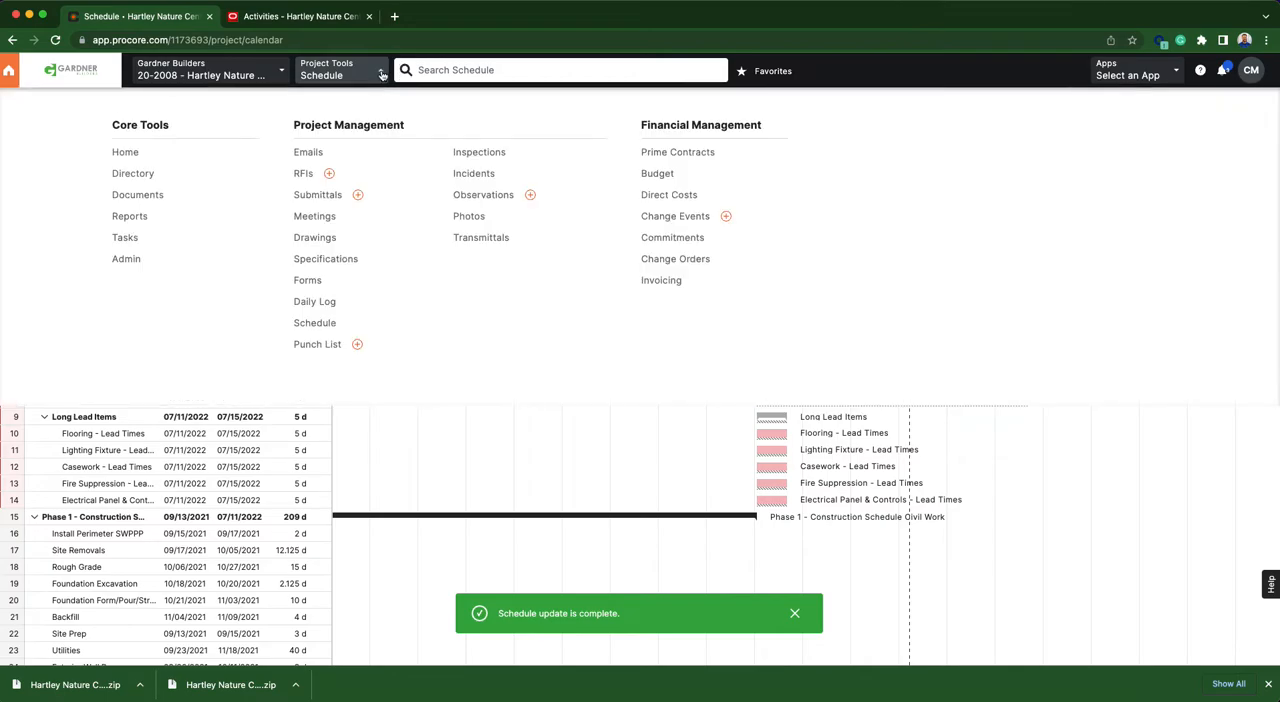
mouse_move(316, 322)
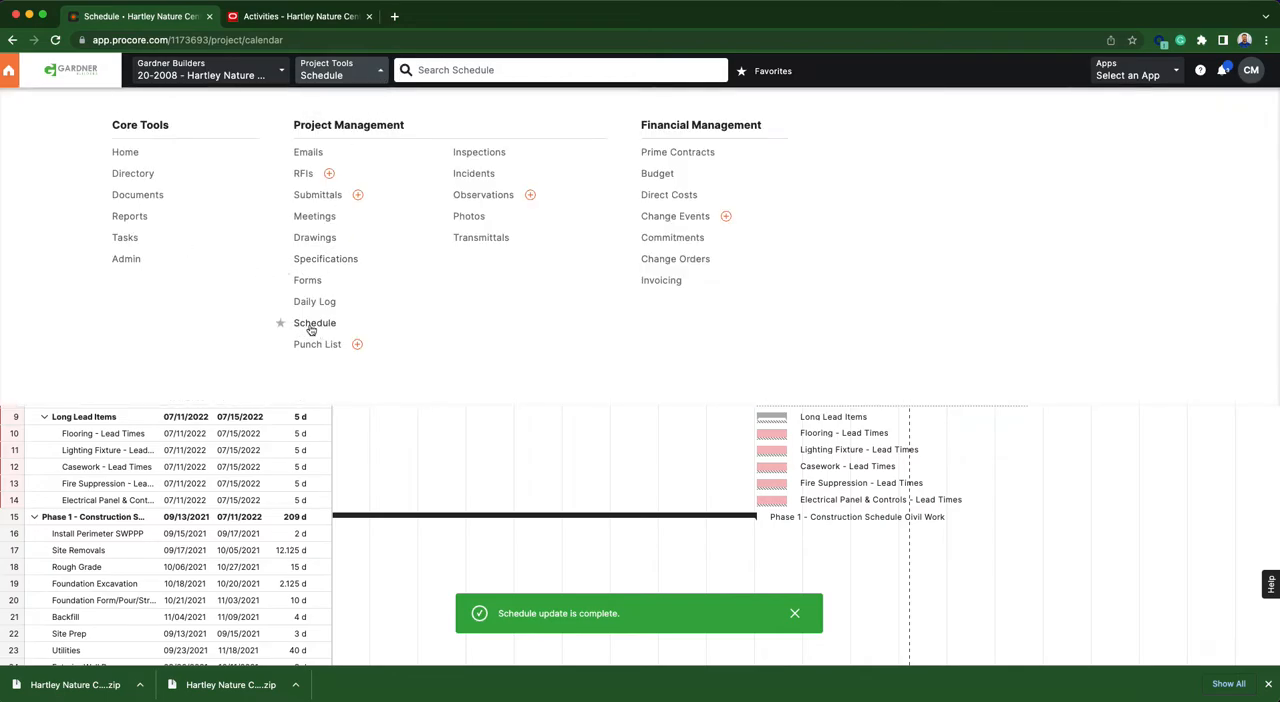
- Open the project's Schedule tool showing the Gantt chart of phases and activities
left_click(316, 322)
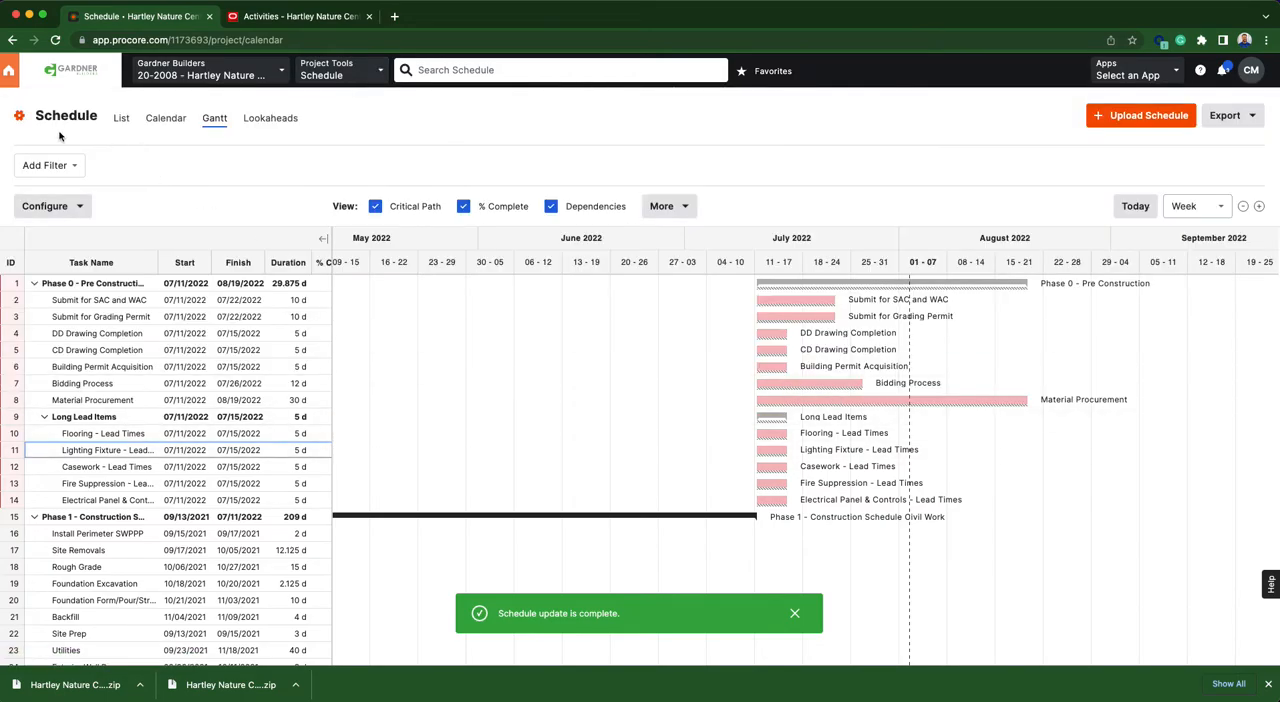
- Go to Project Schedule Settings at Update Current Schedule
left_click(18, 120)
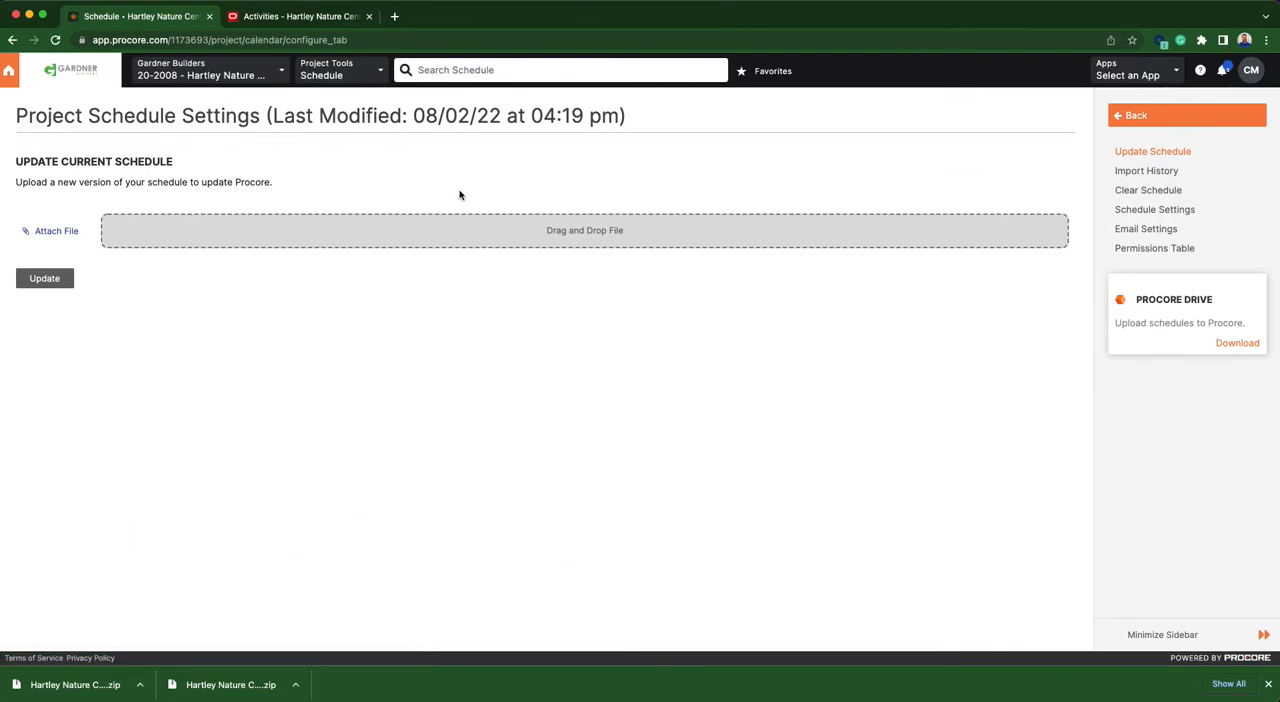
mouse_move(996, 184)
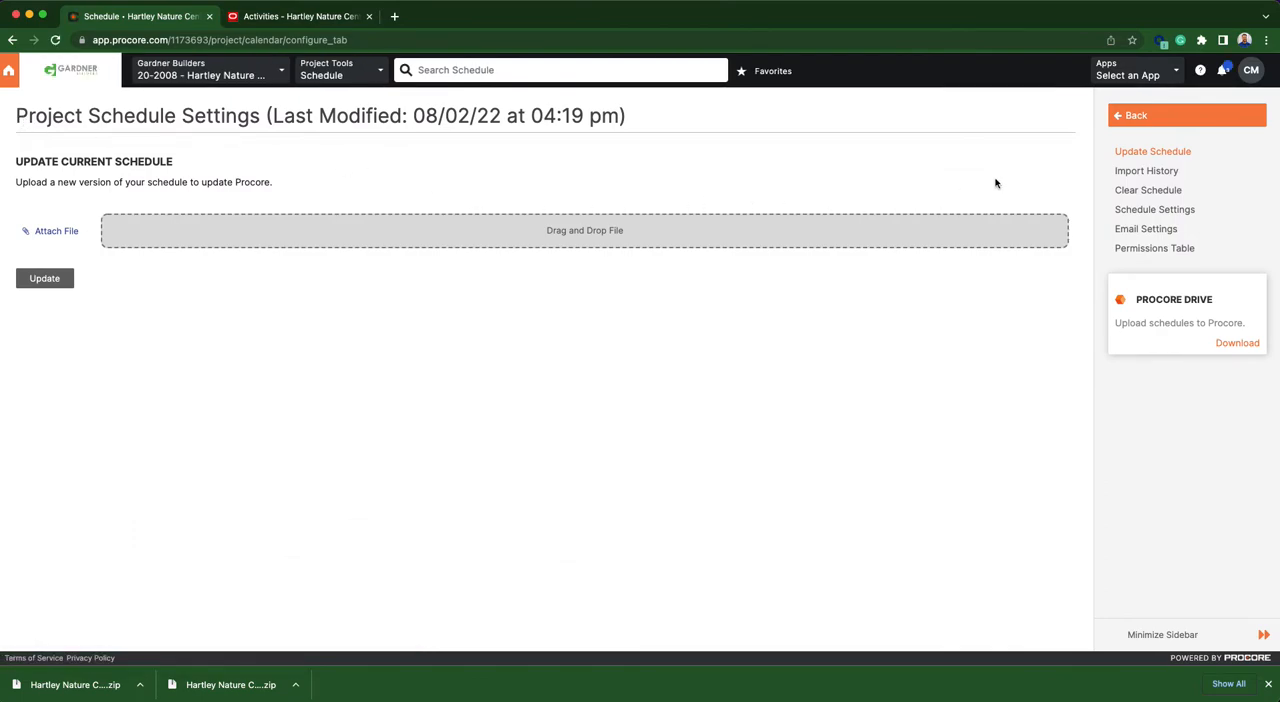
mouse_move(1148, 190)
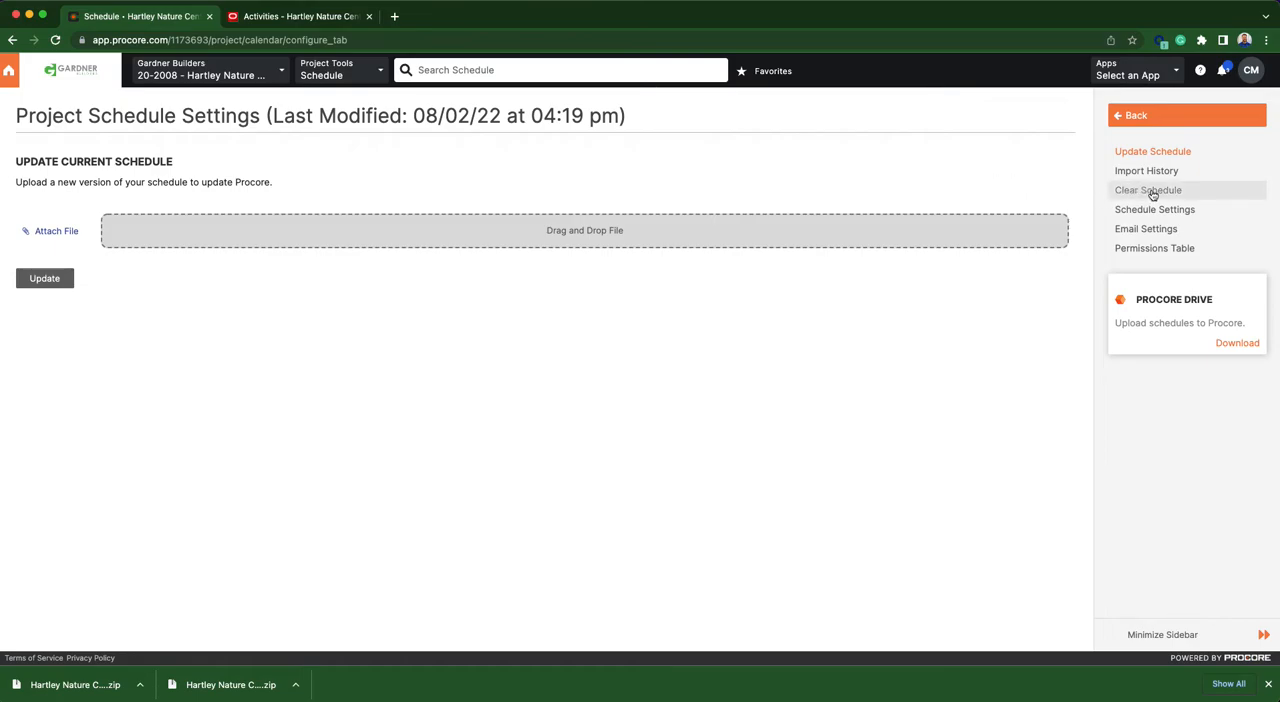
mouse_move(586, 256)
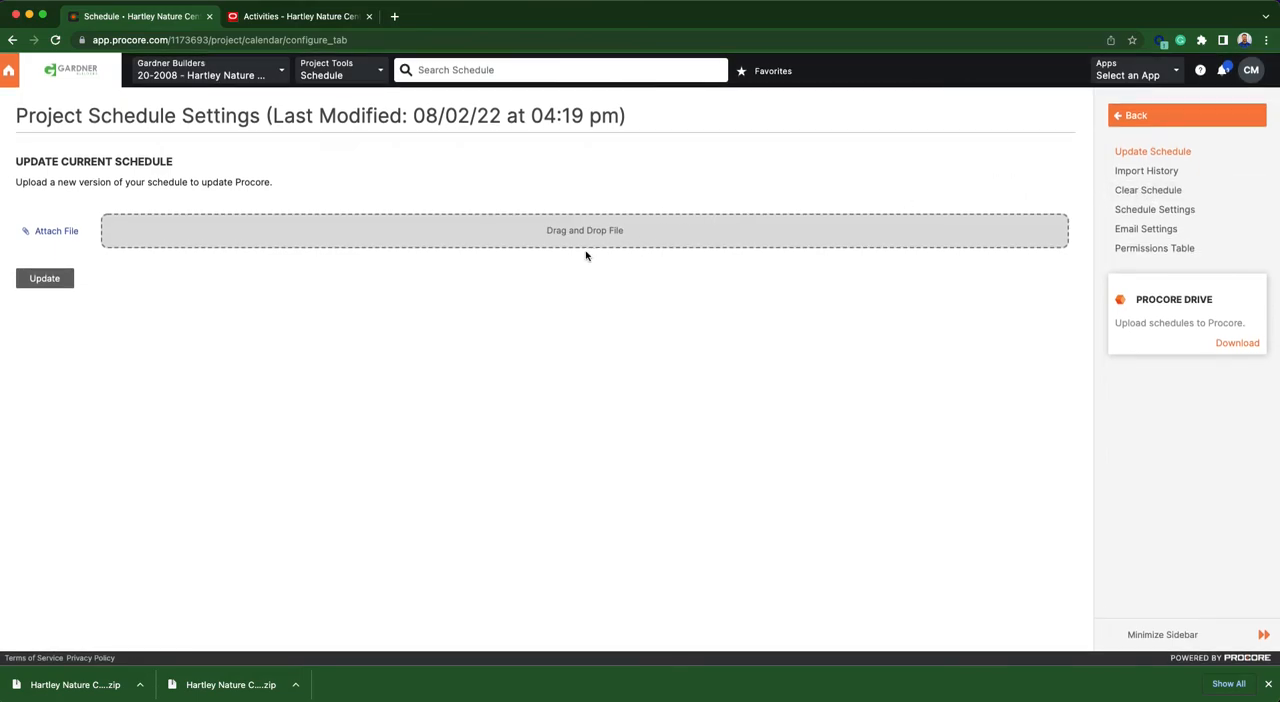
mouse_move(508, 276)
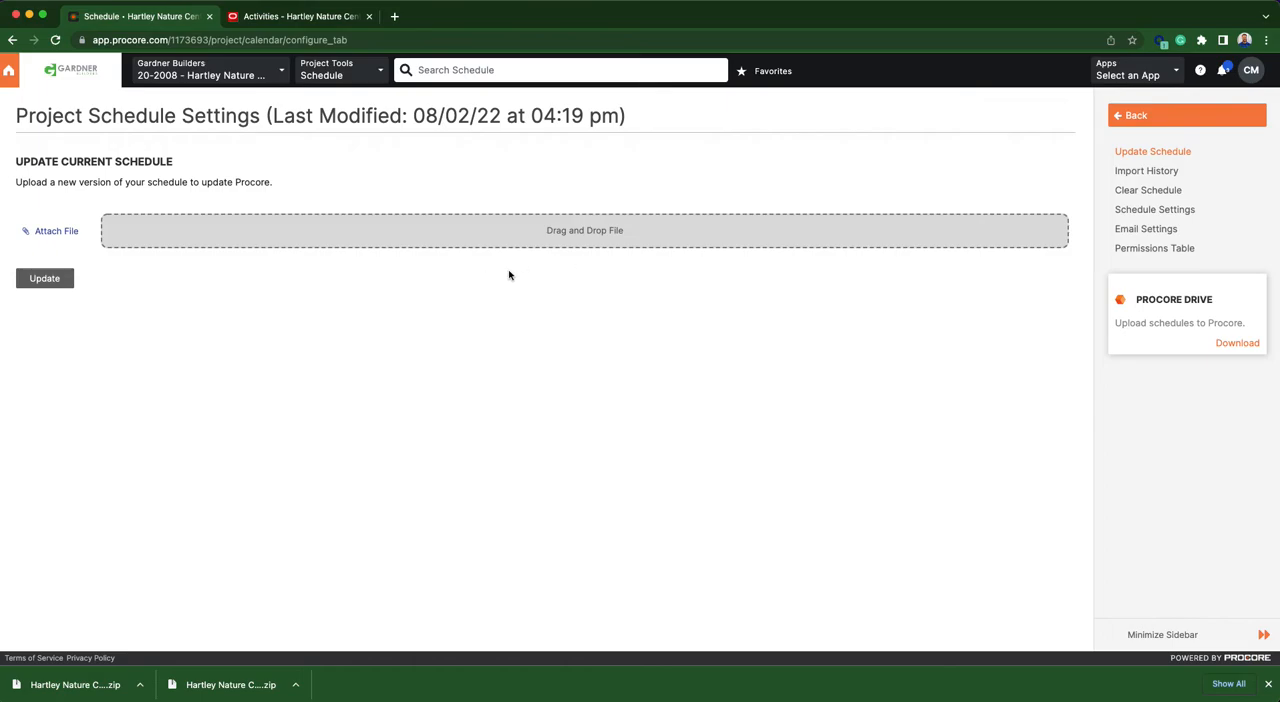
mouse_move(576, 290)
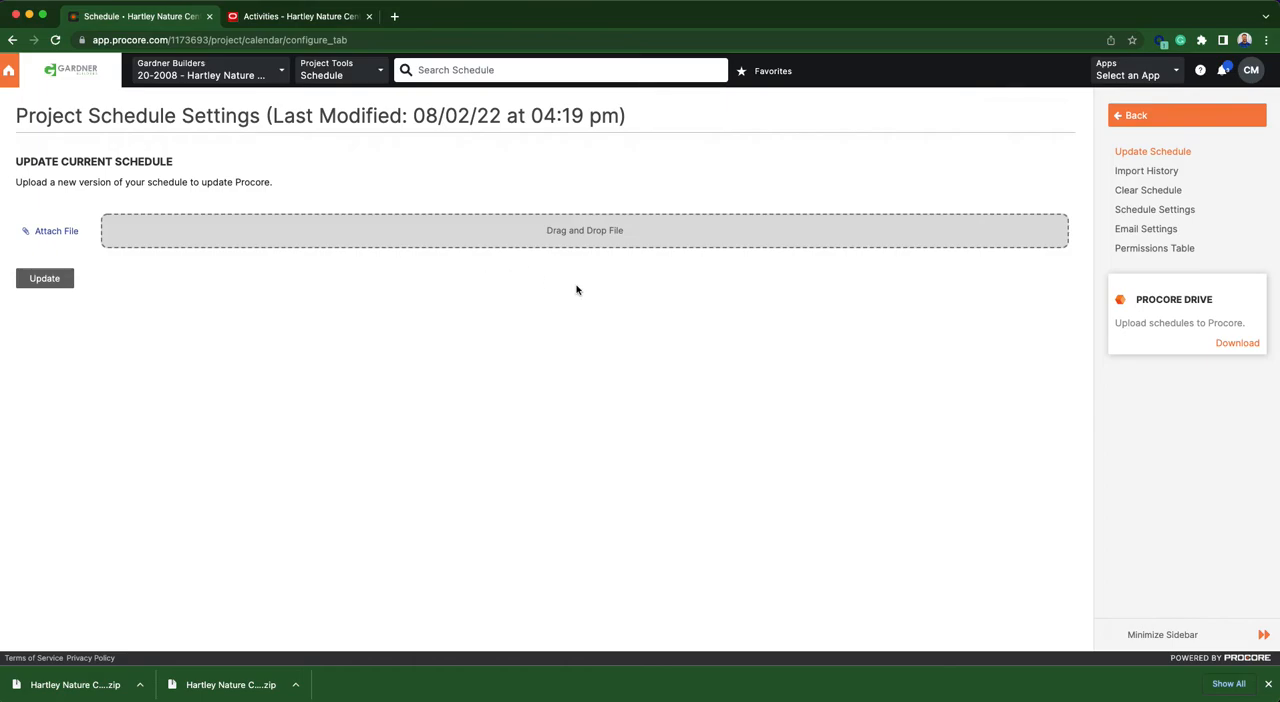
mouse_move(576, 270)
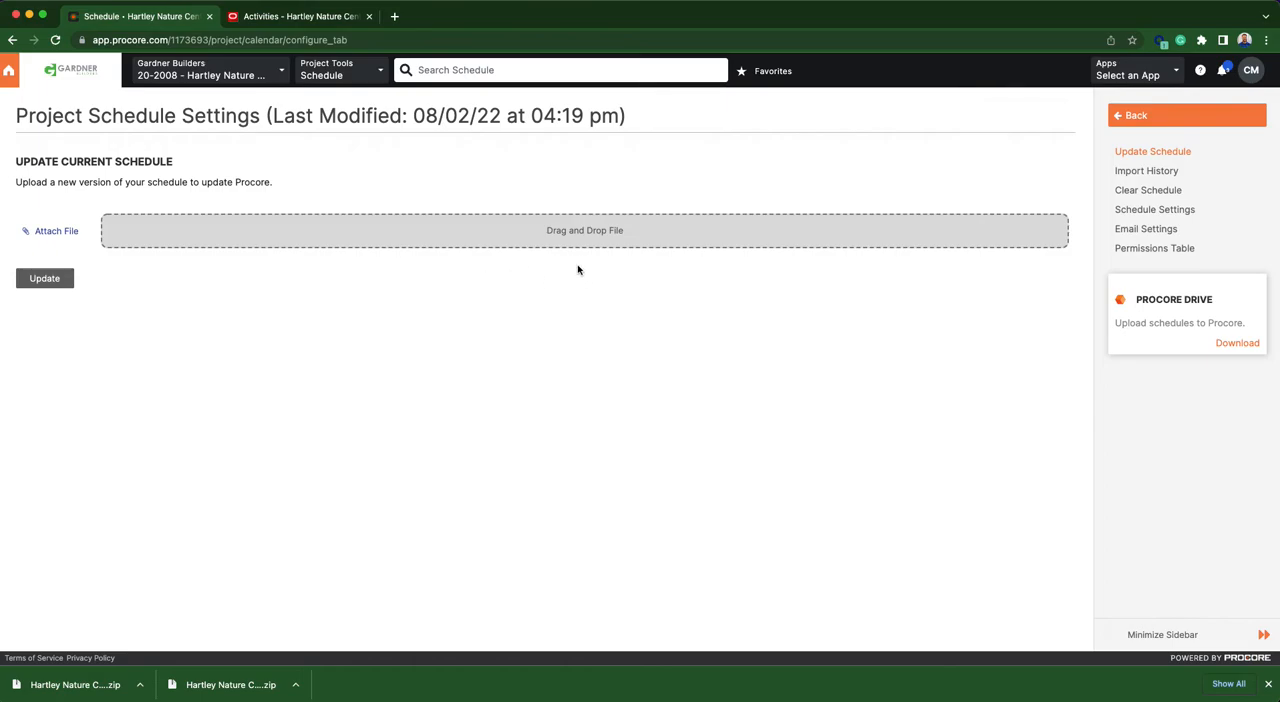
- Clear the current project schedule, confirming deletion of all its tasks
left_click(1148, 190)
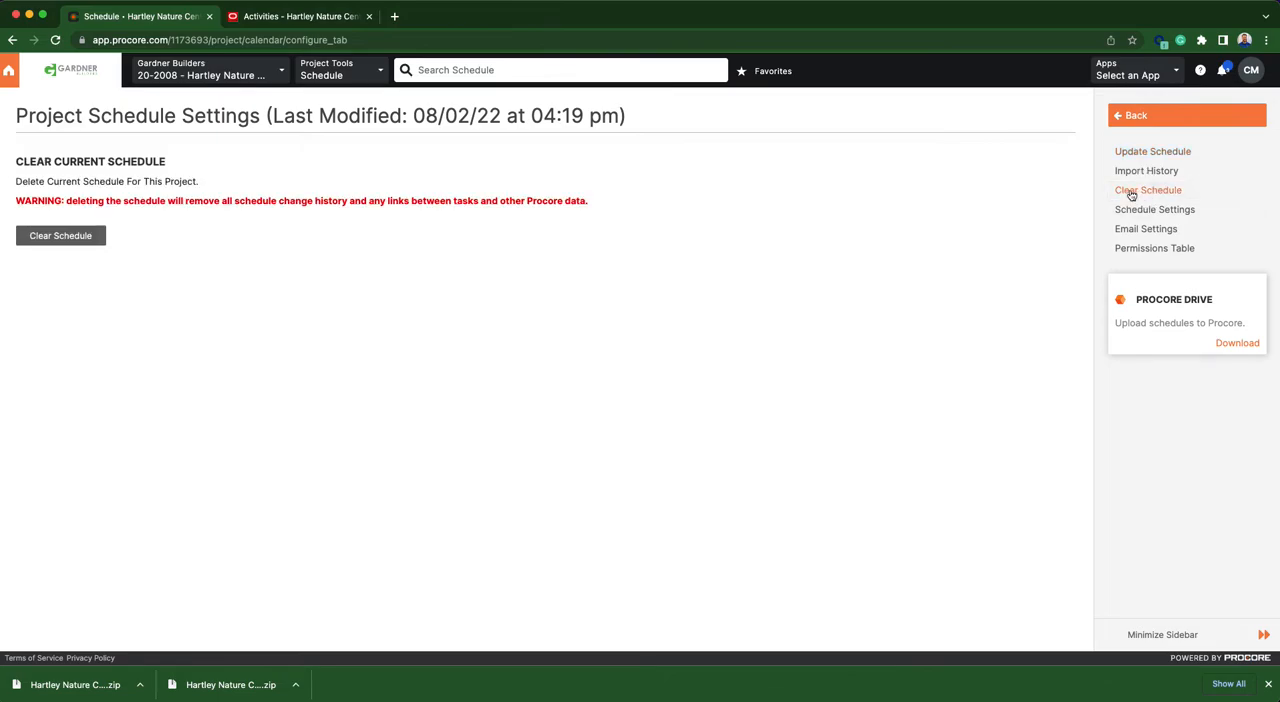
mouse_move(282, 224)
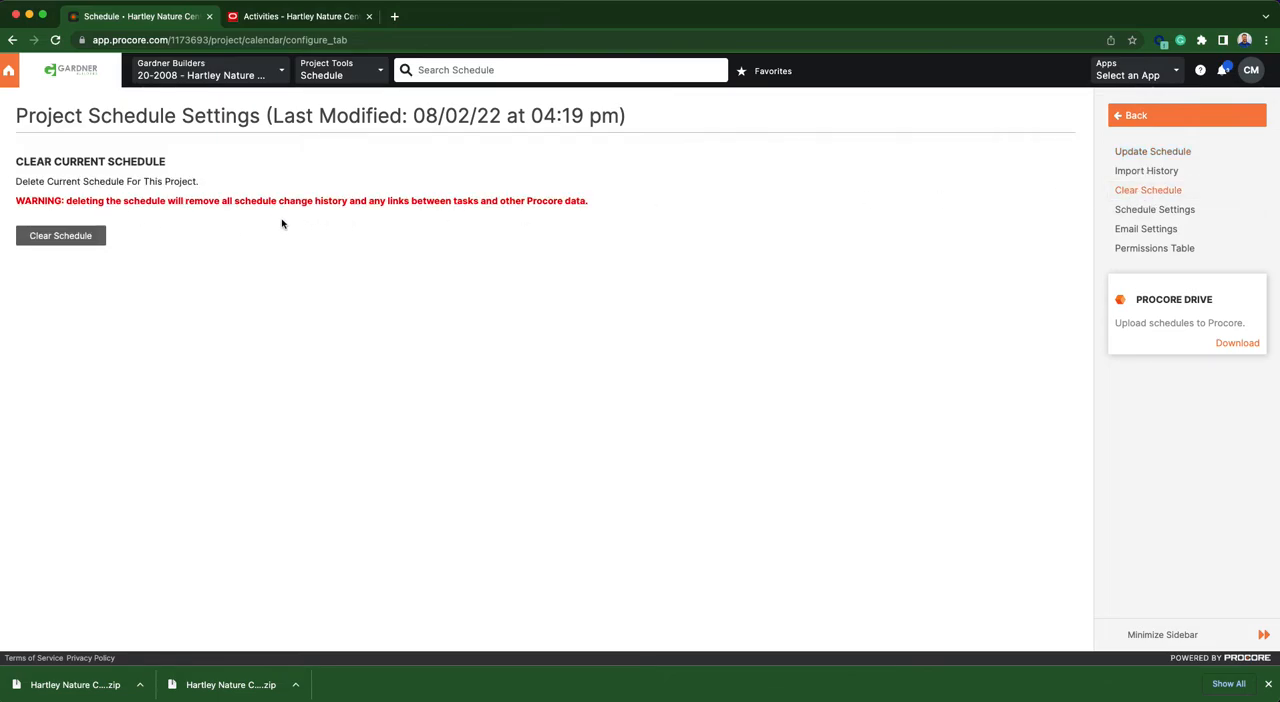
mouse_move(240, 218)
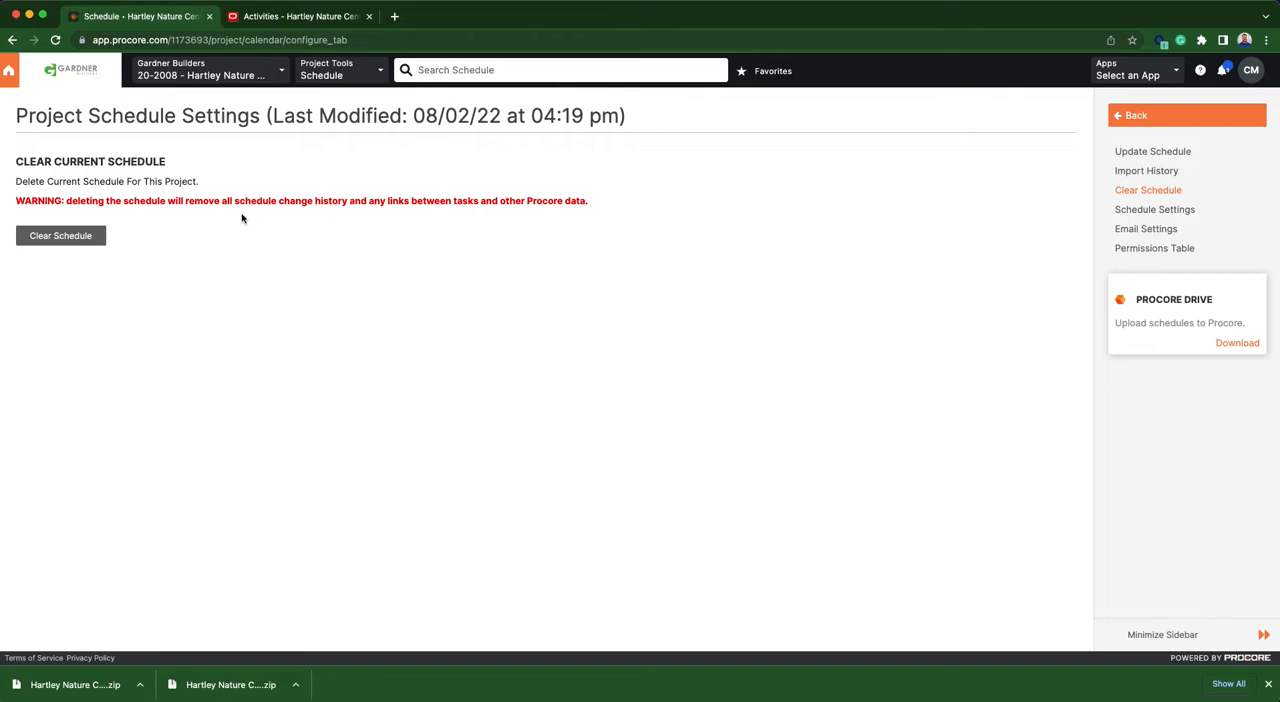
mouse_move(426, 220)
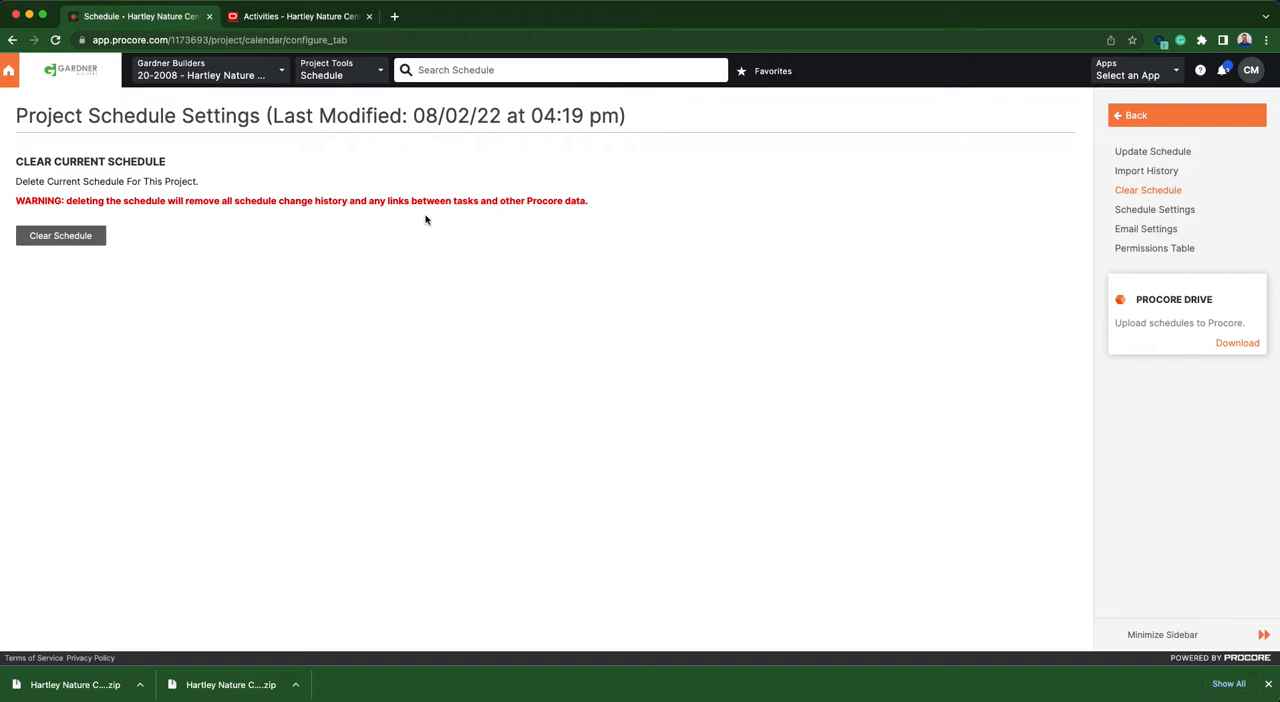
mouse_move(252, 256)
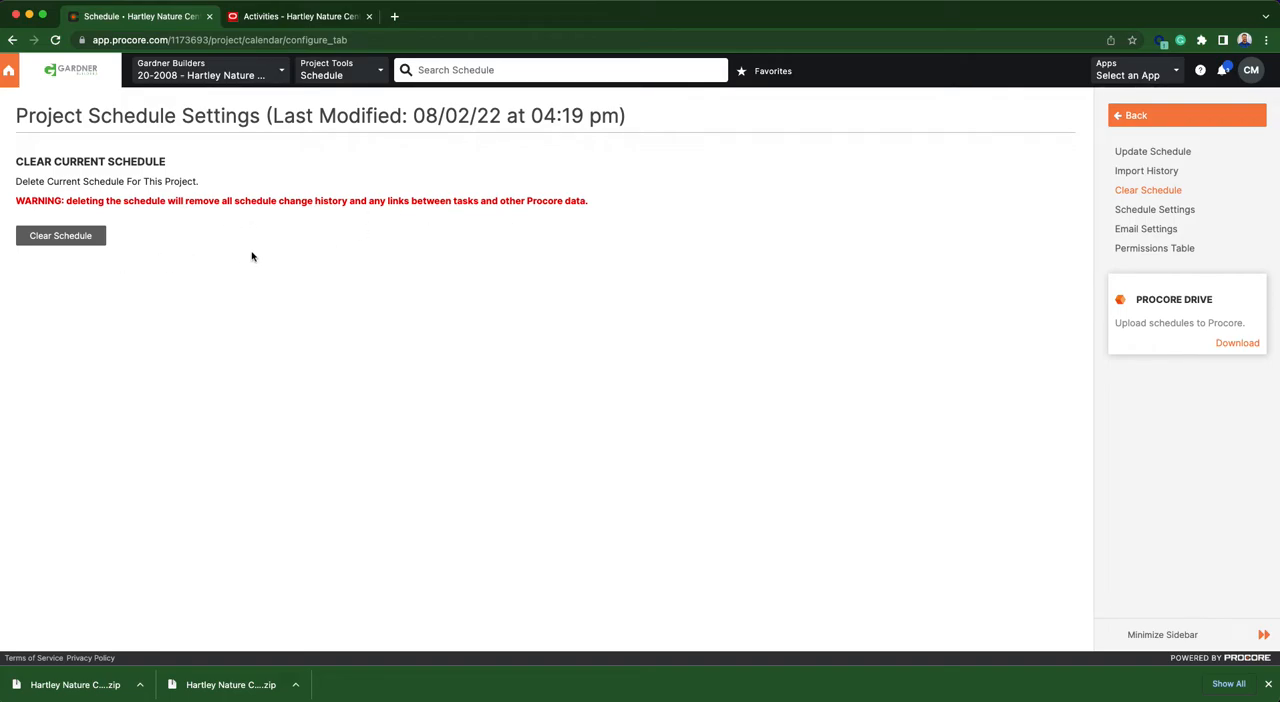
mouse_move(60, 236)
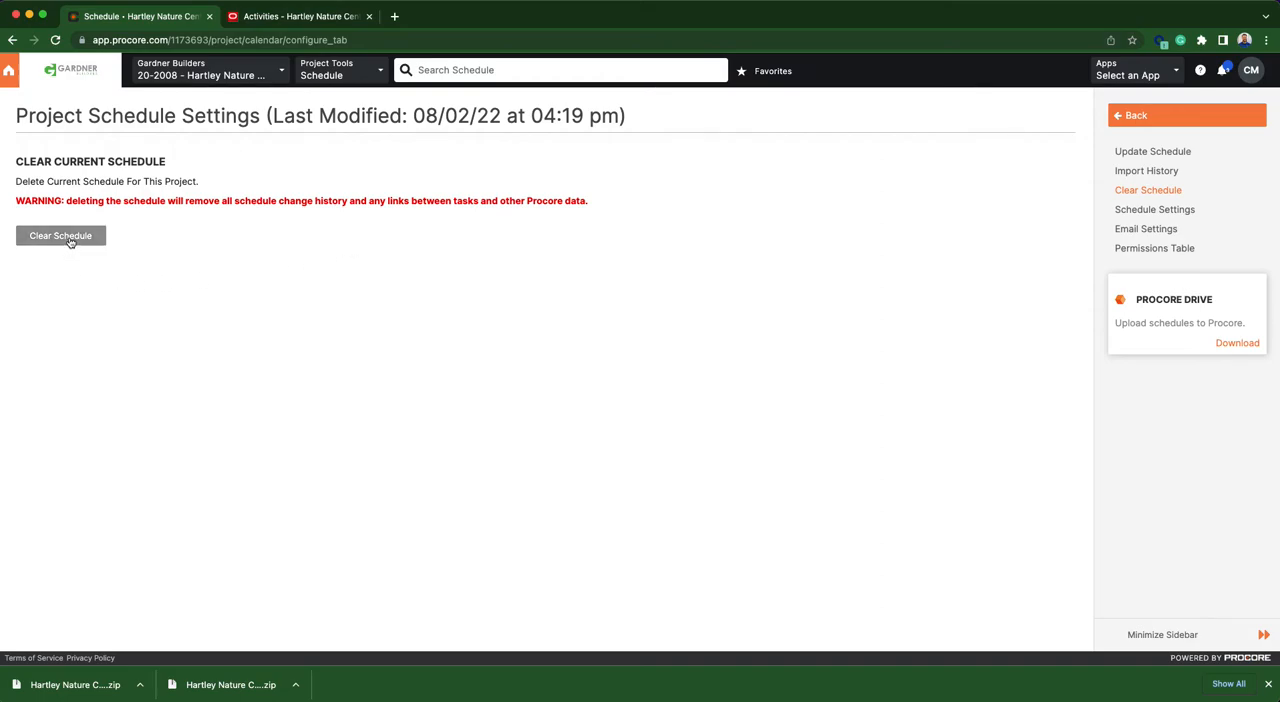
left_click(60, 236)
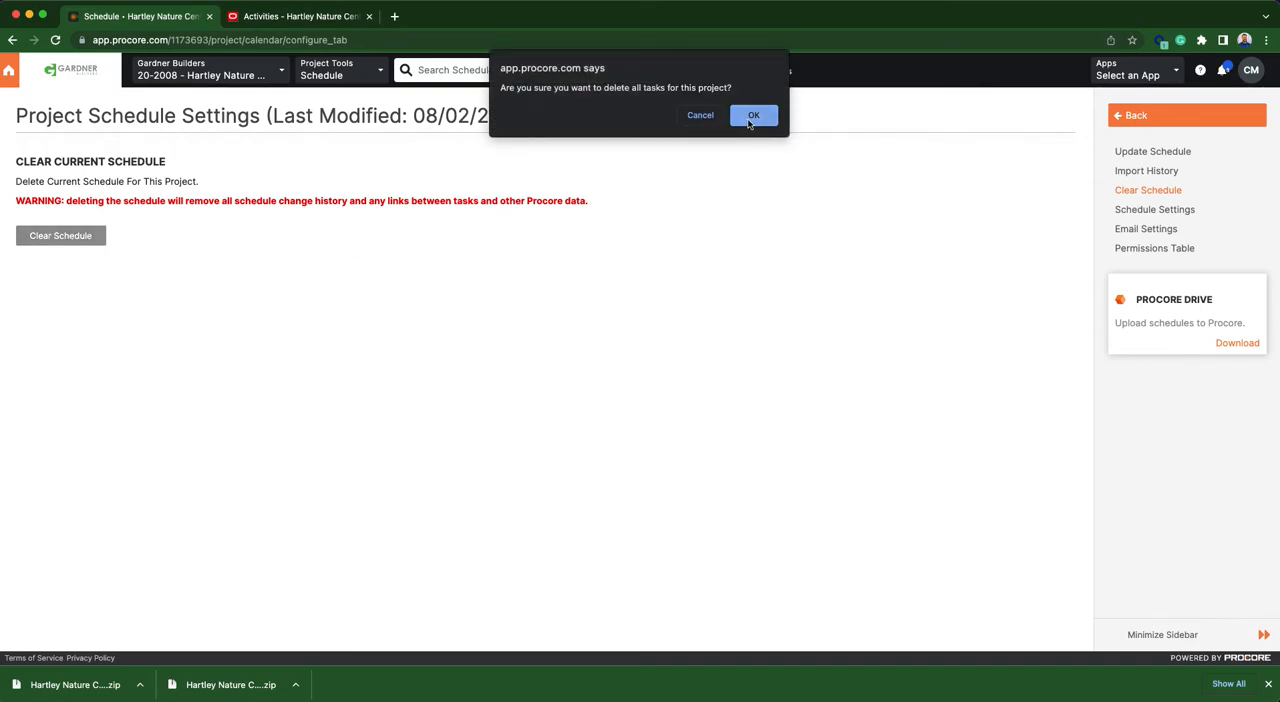
left_click(752, 116)
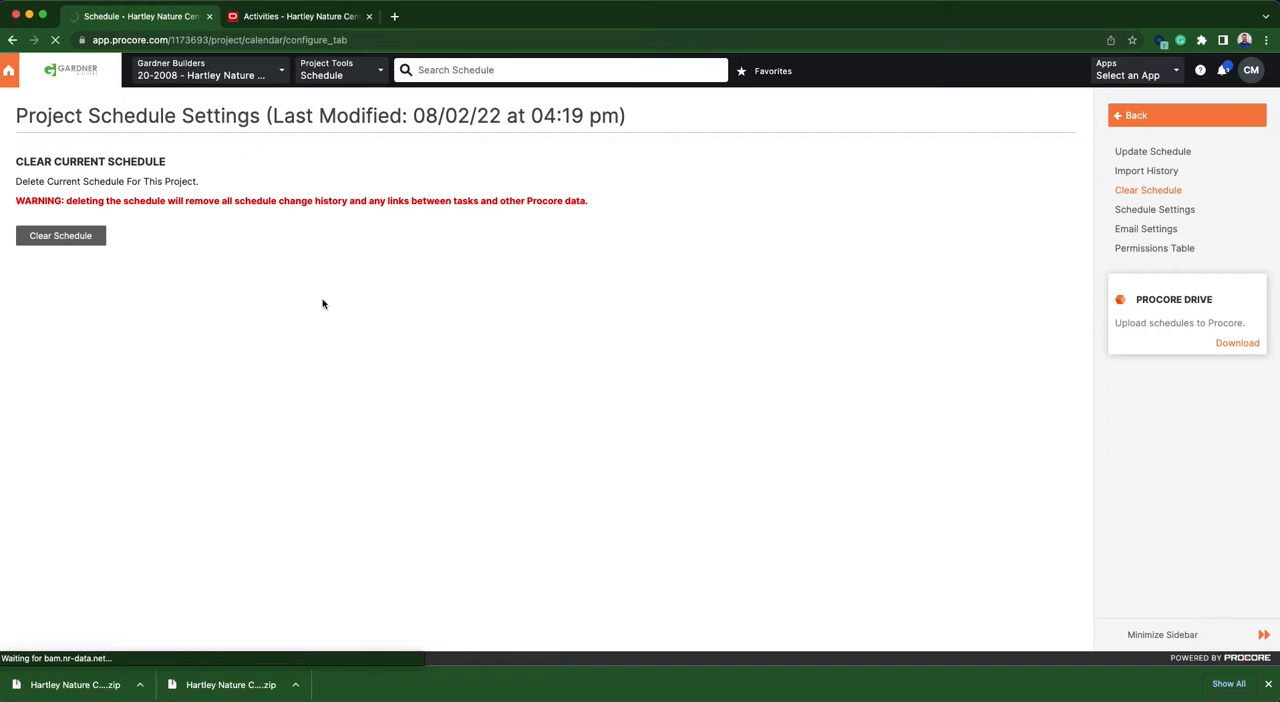
mouse_move(356, 250)
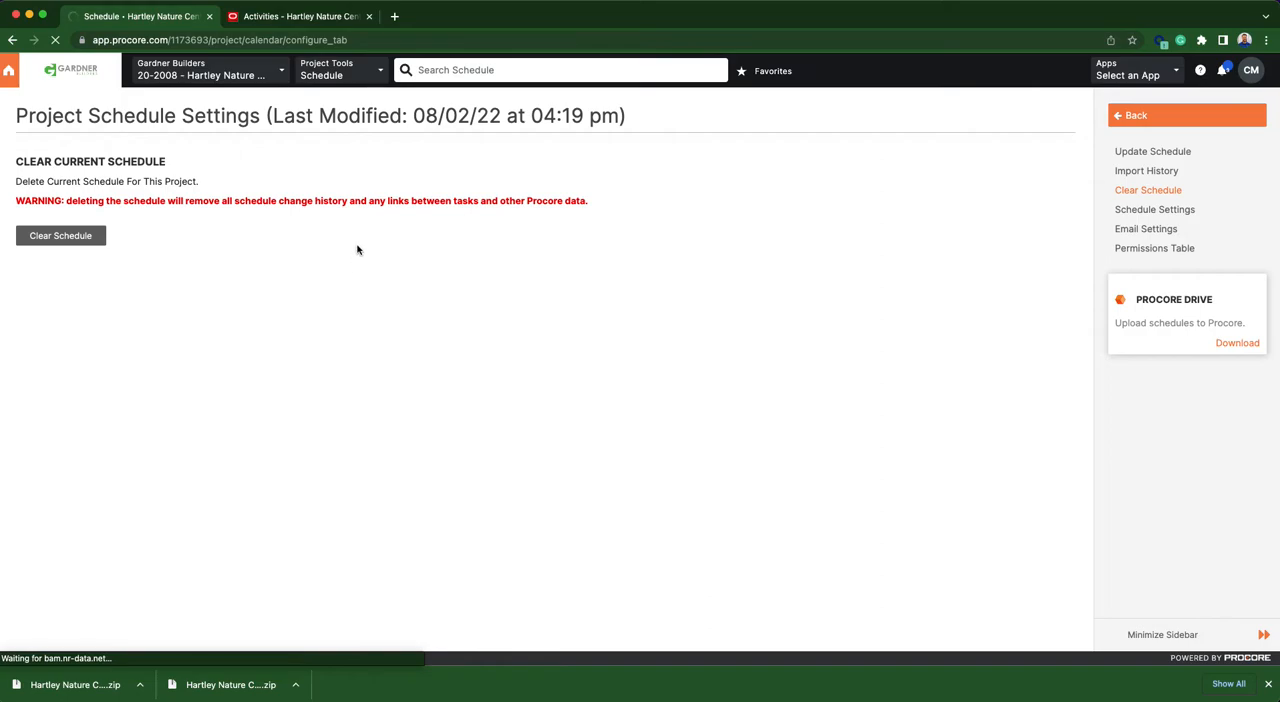
mouse_move(332, 306)
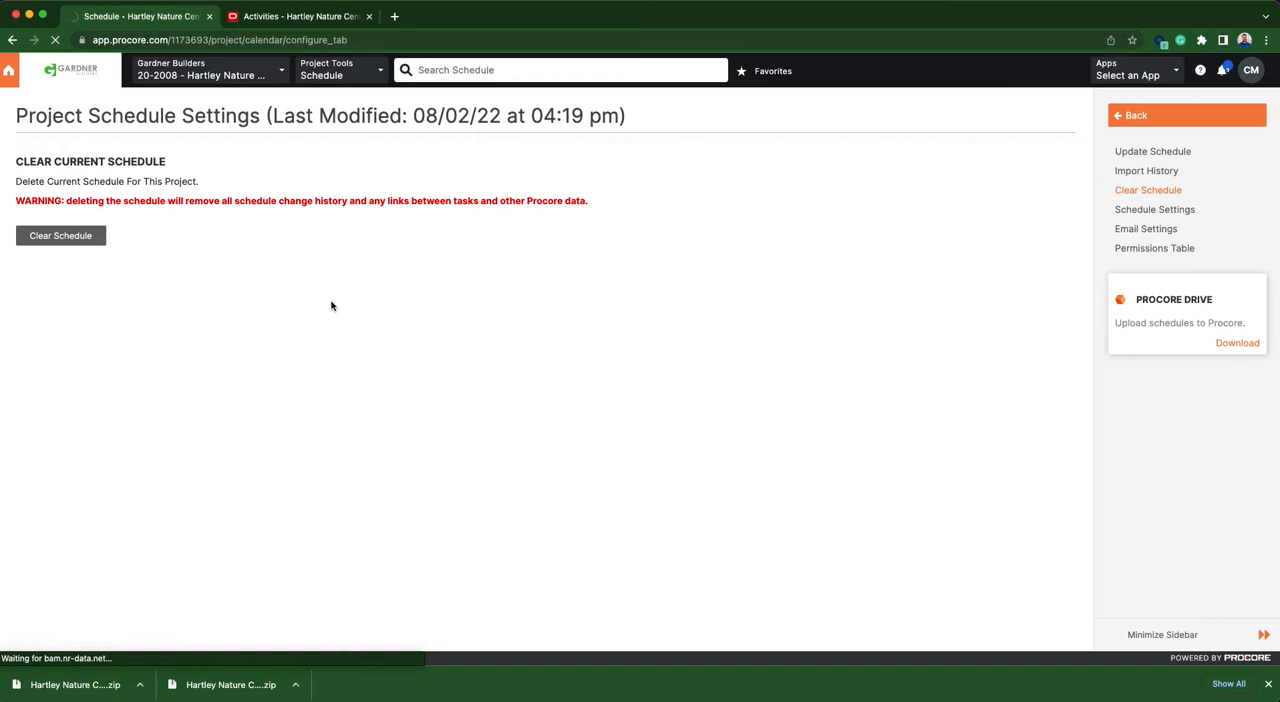
left_click(60, 236)
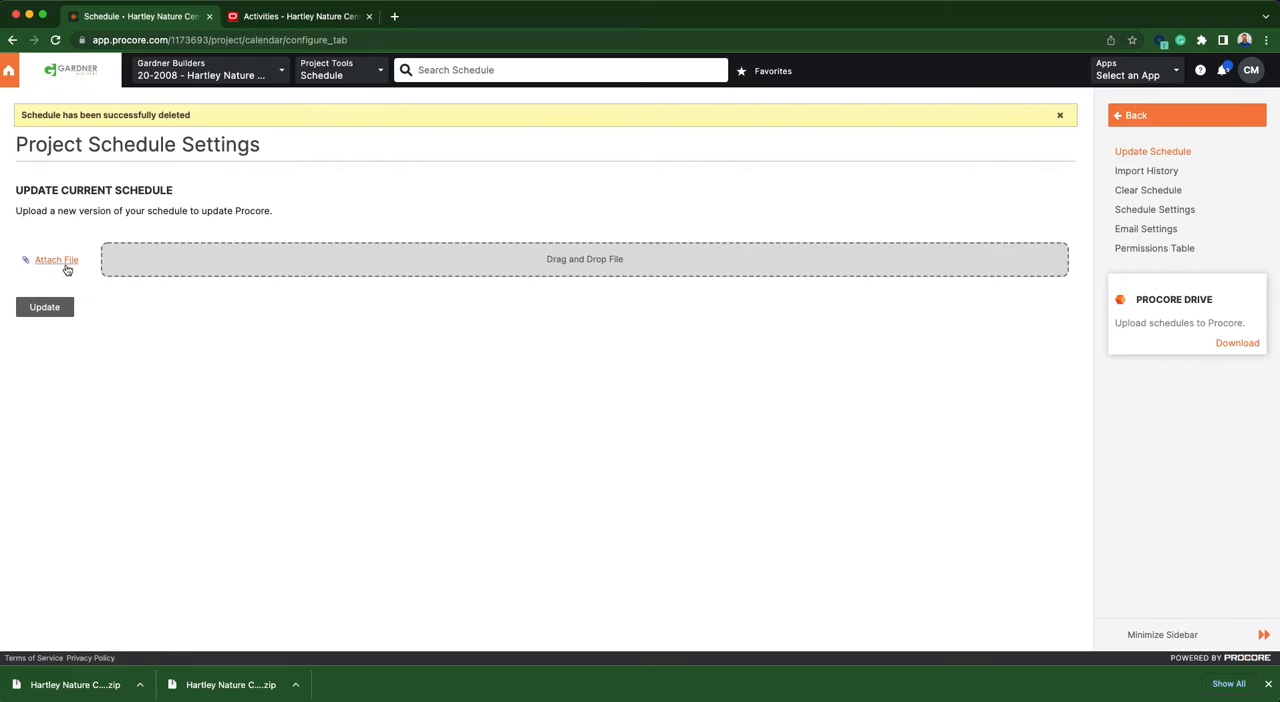
- Attach the Hartley Nature Center XML from Downloads and update the schedule with it
left_click(1060, 114)
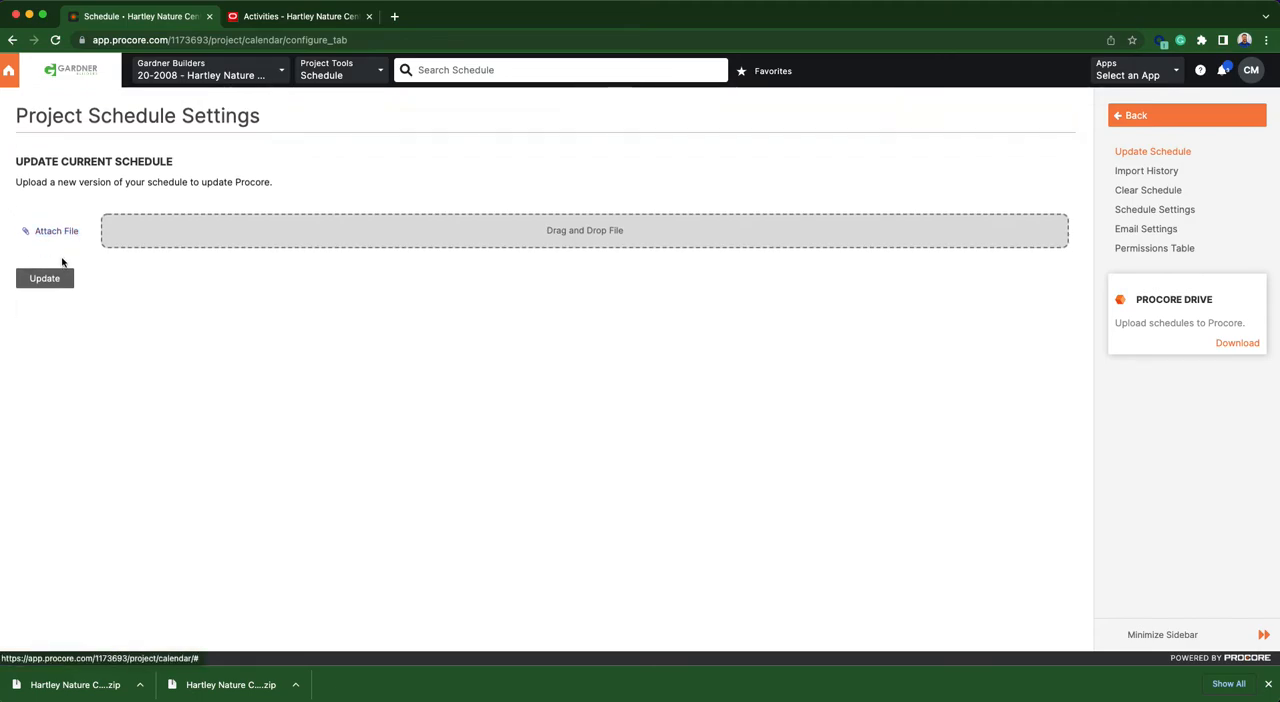
left_click(56, 232)
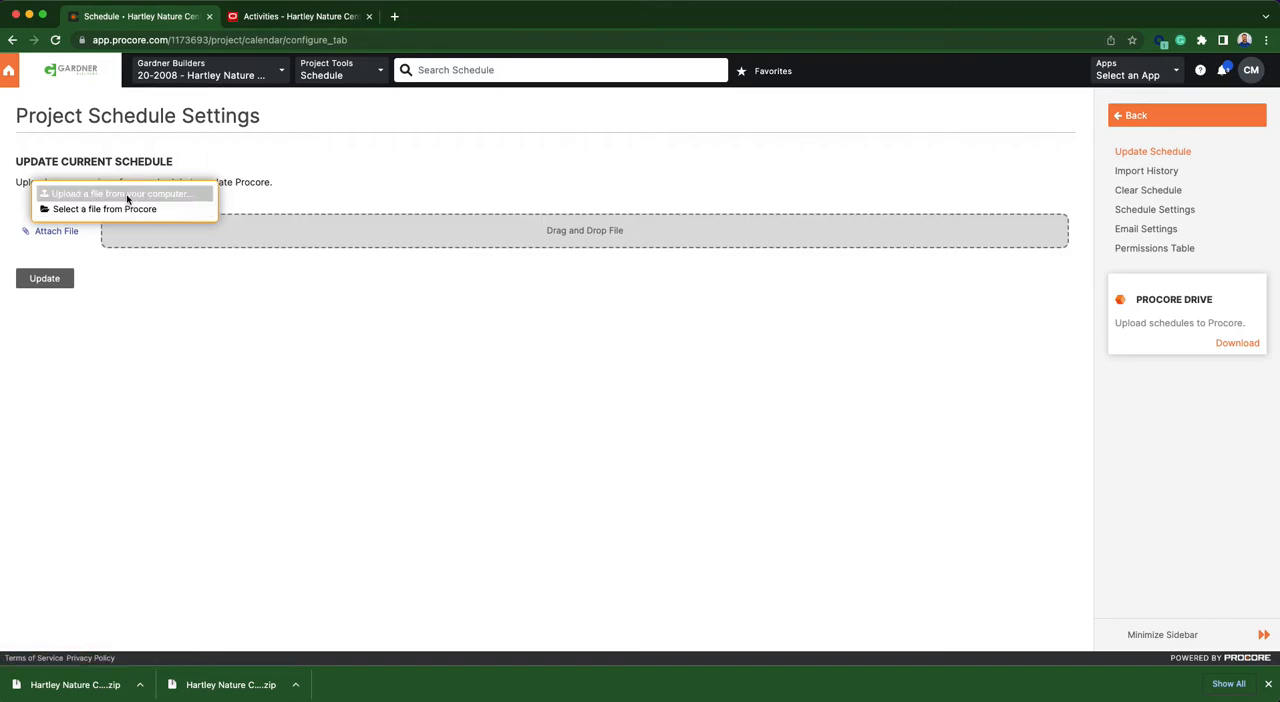
left_click(120, 192)
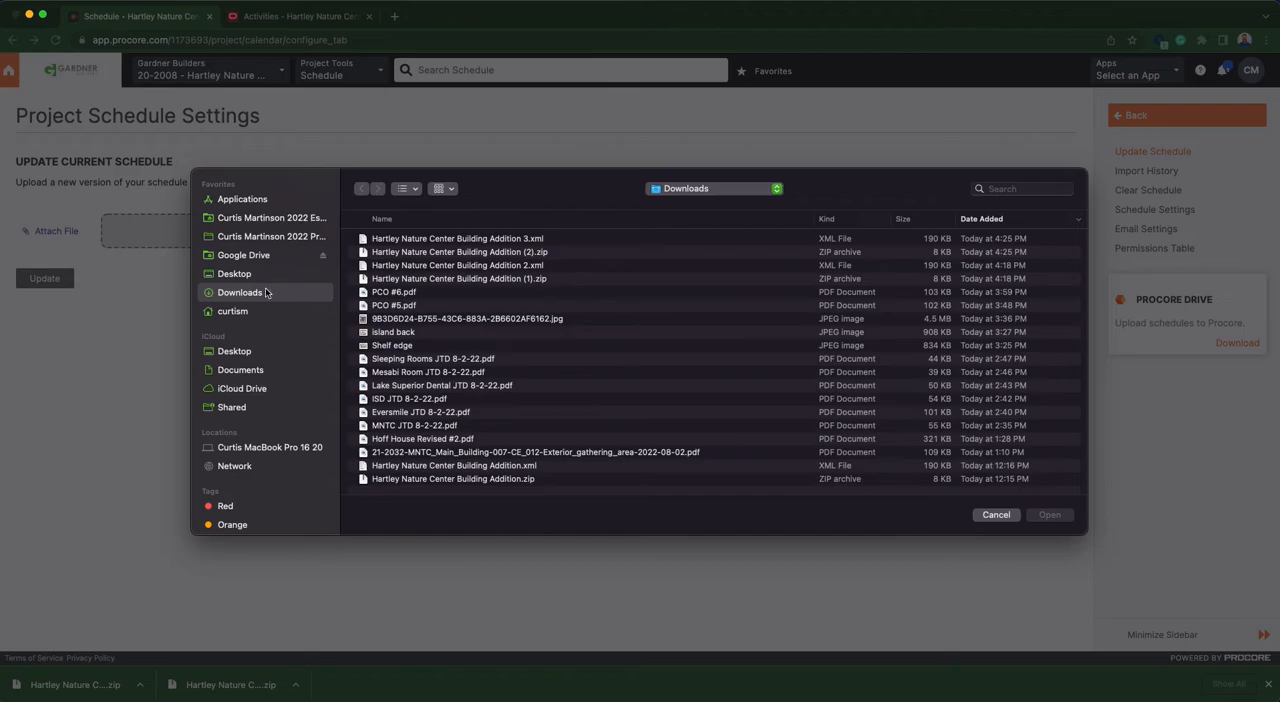
mouse_move(258, 296)
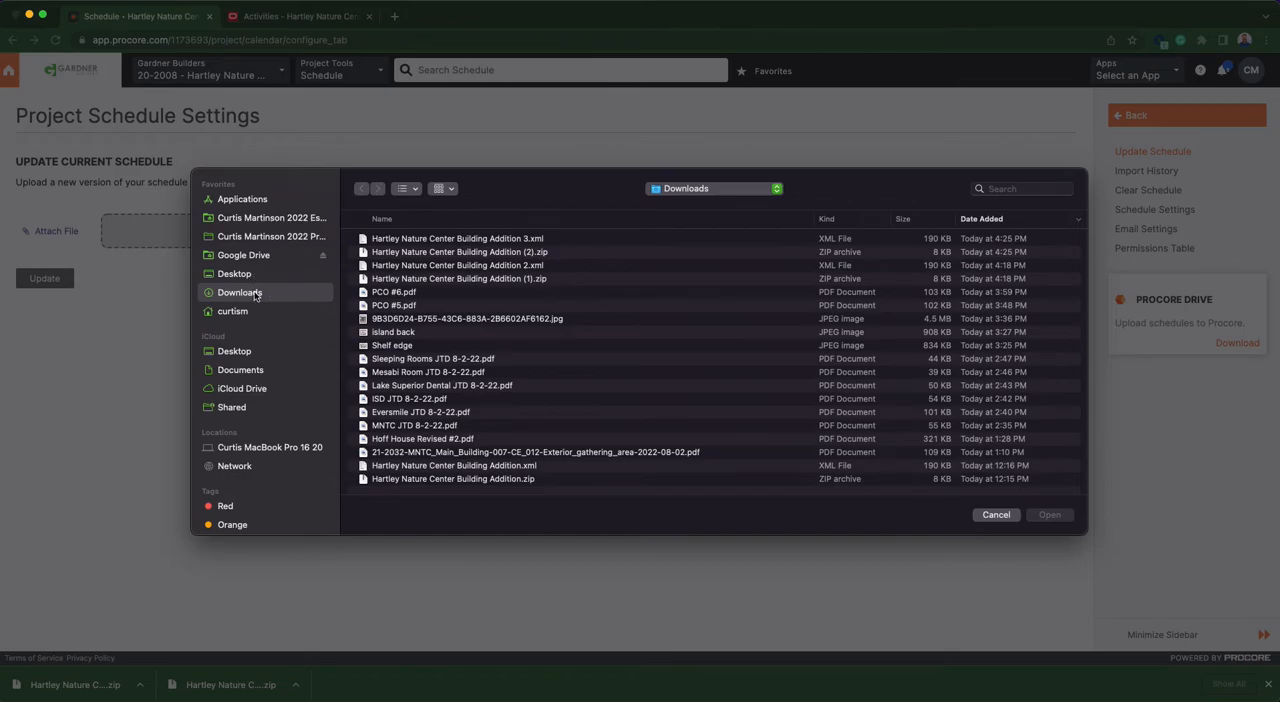
mouse_move(512, 244)
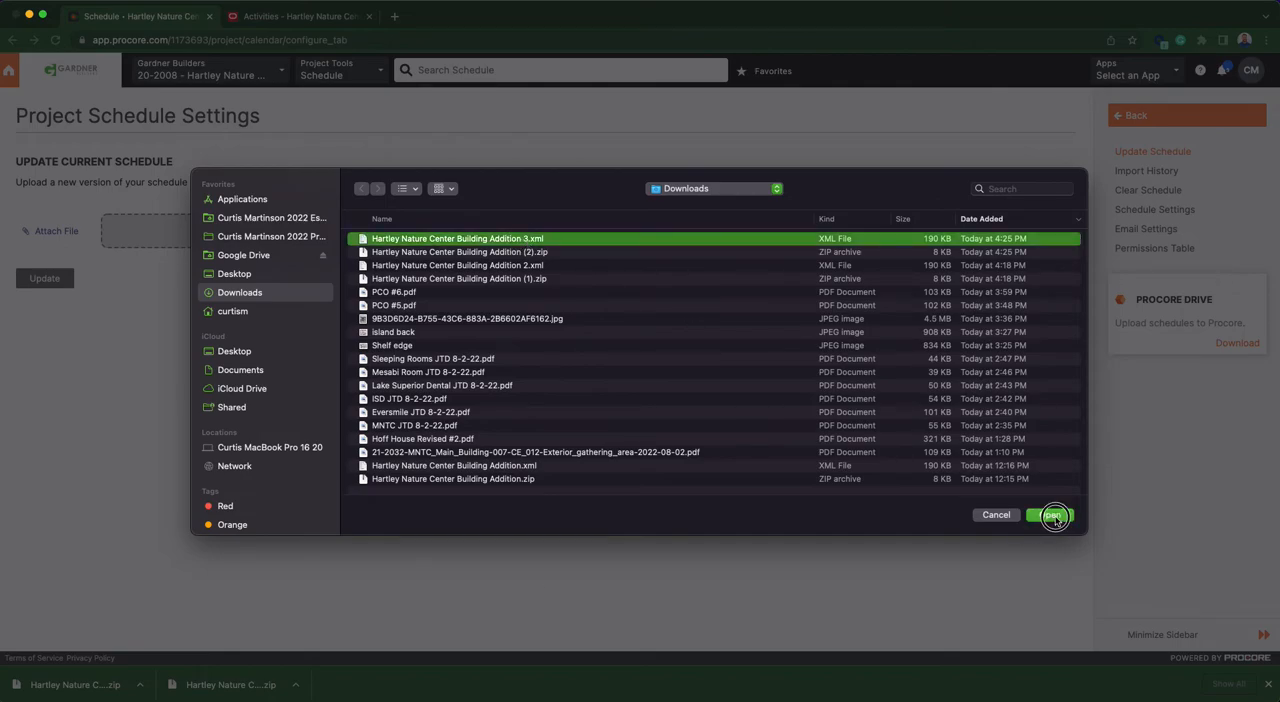
left_click(1052, 514)
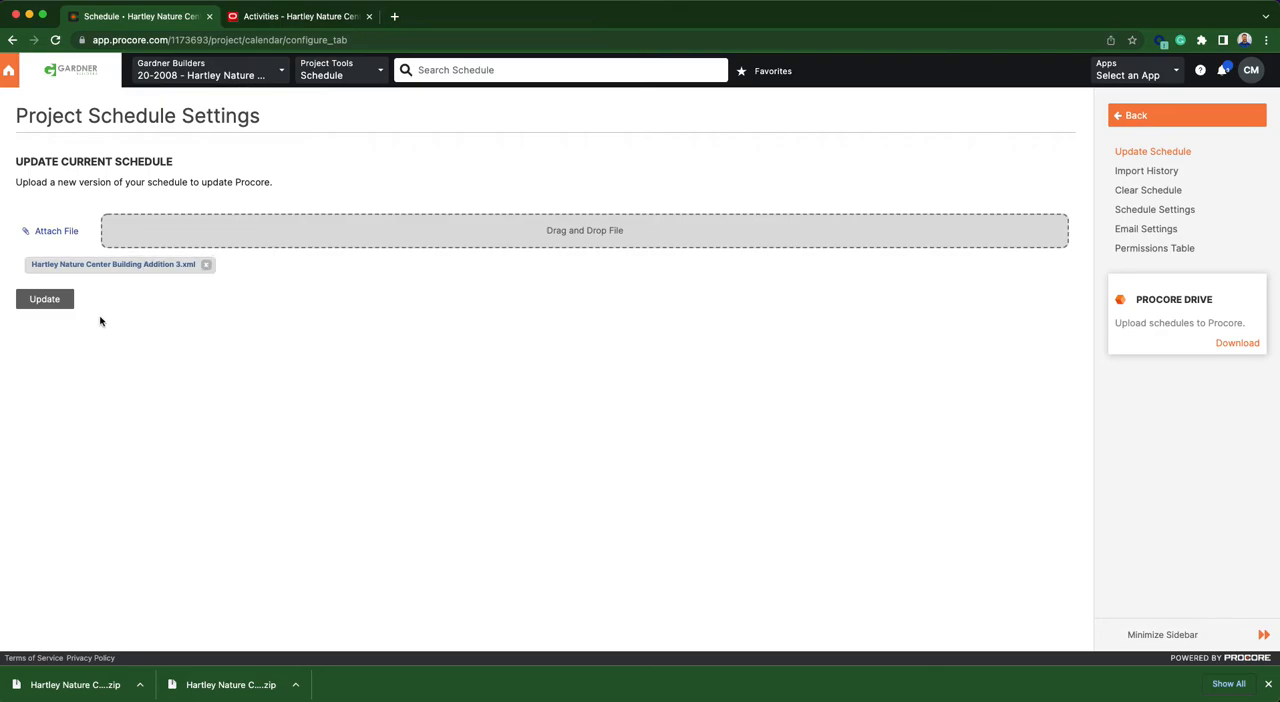
mouse_move(44, 300)
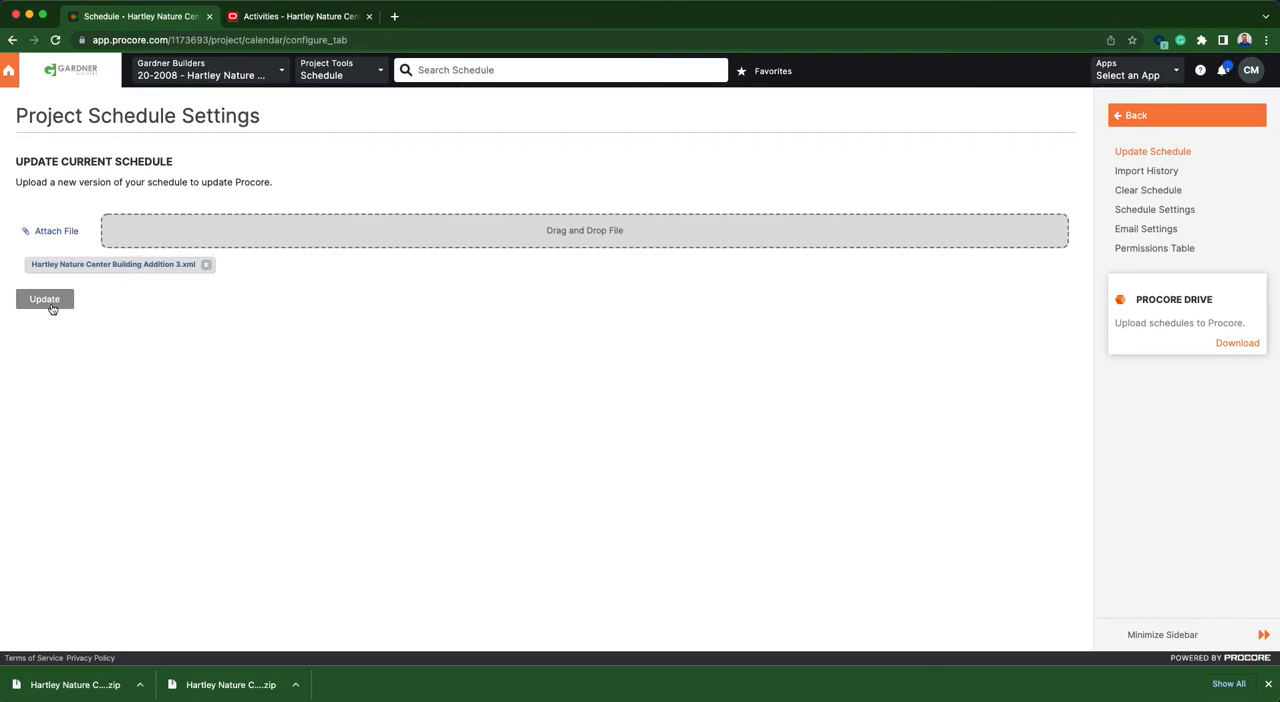
left_click(44, 298)
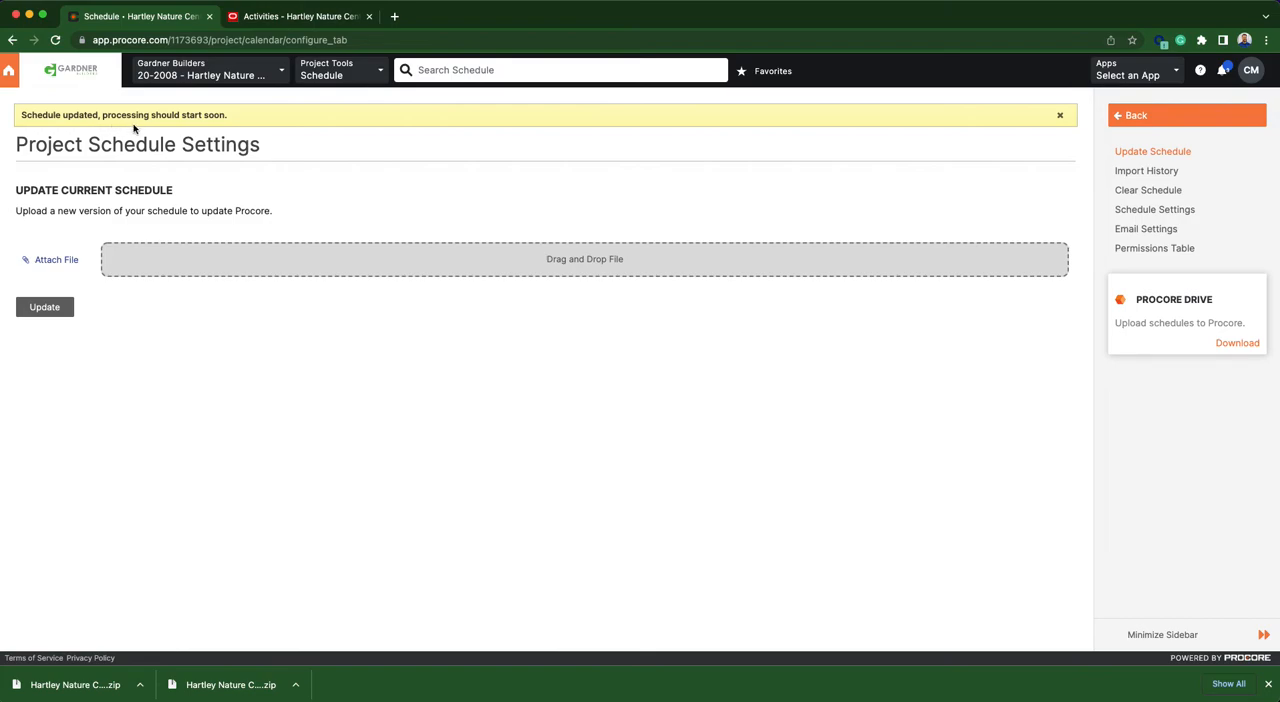
- Return to the Schedule tool to see the imported tasks in the Gantt chart
left_click(1060, 116)
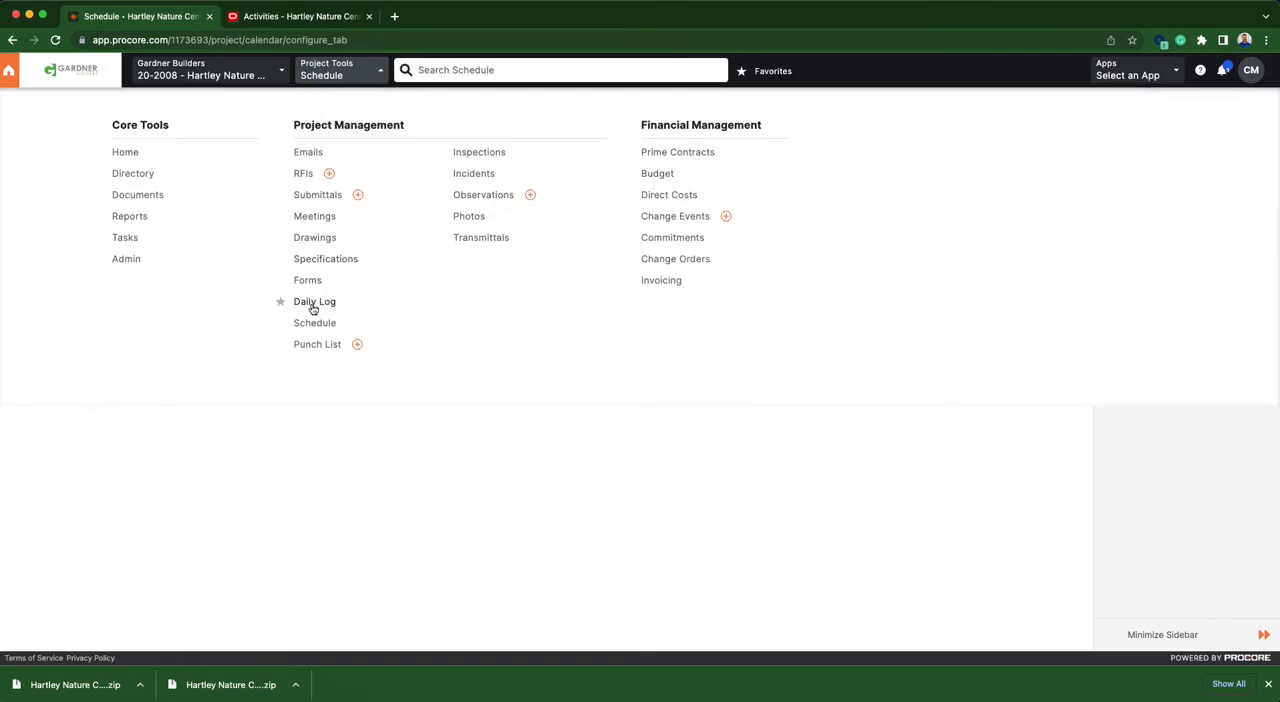
left_click(316, 322)
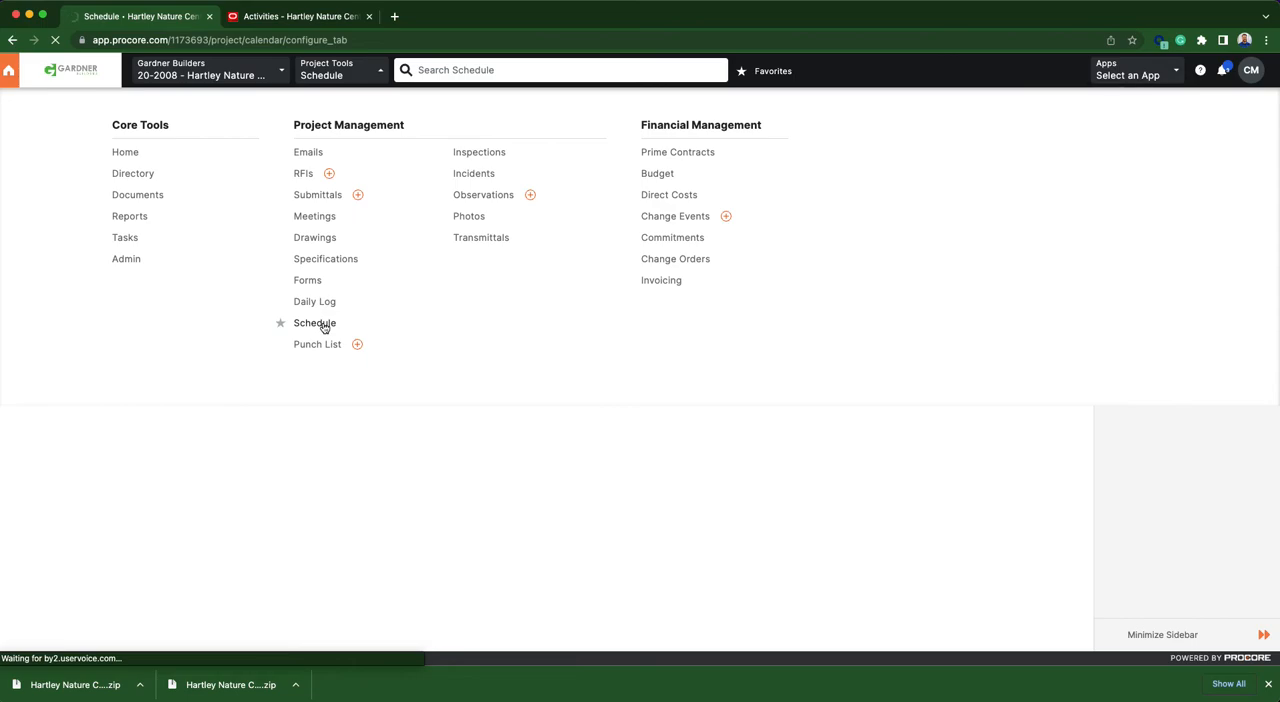
left_click(316, 322)
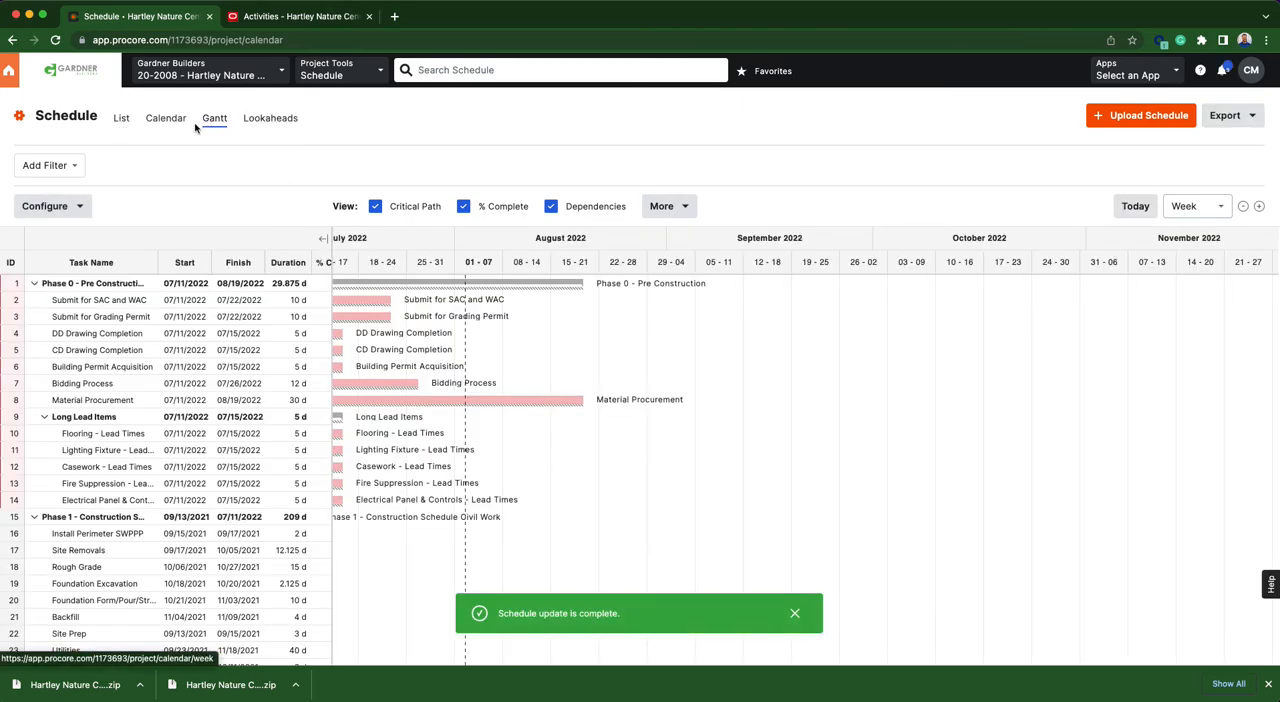
left_click(120, 118)
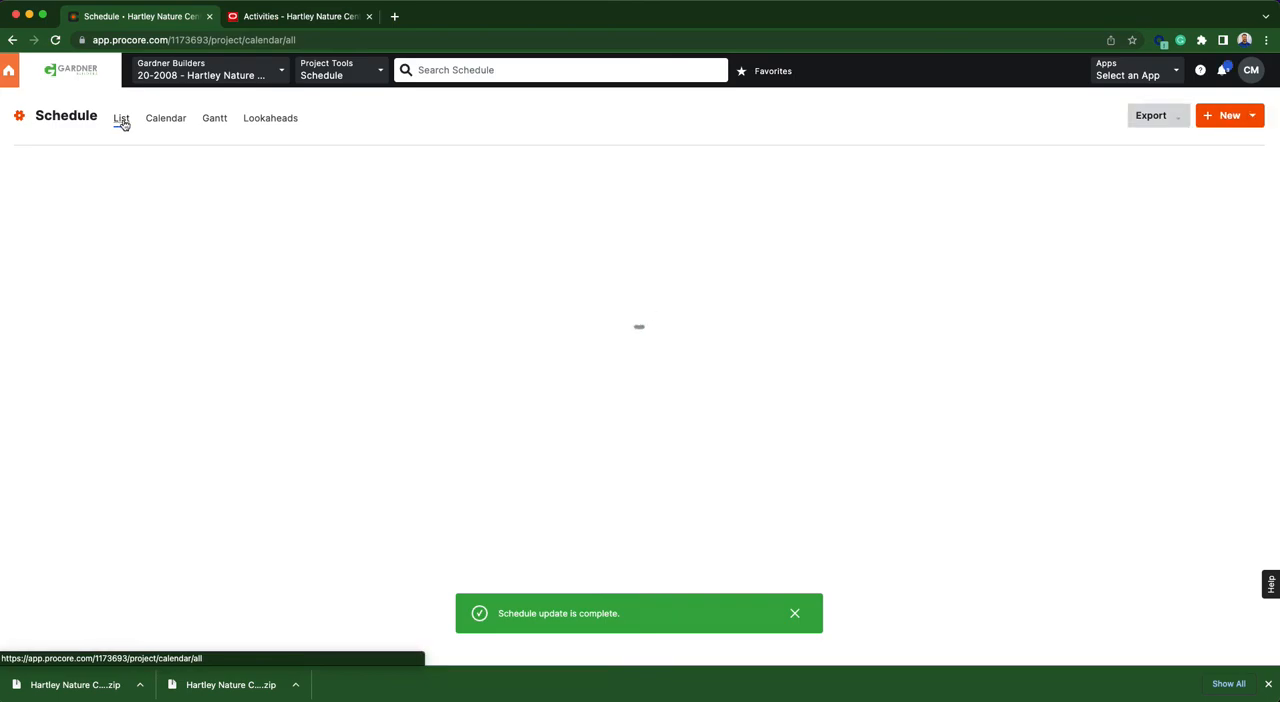
left_click(120, 118)
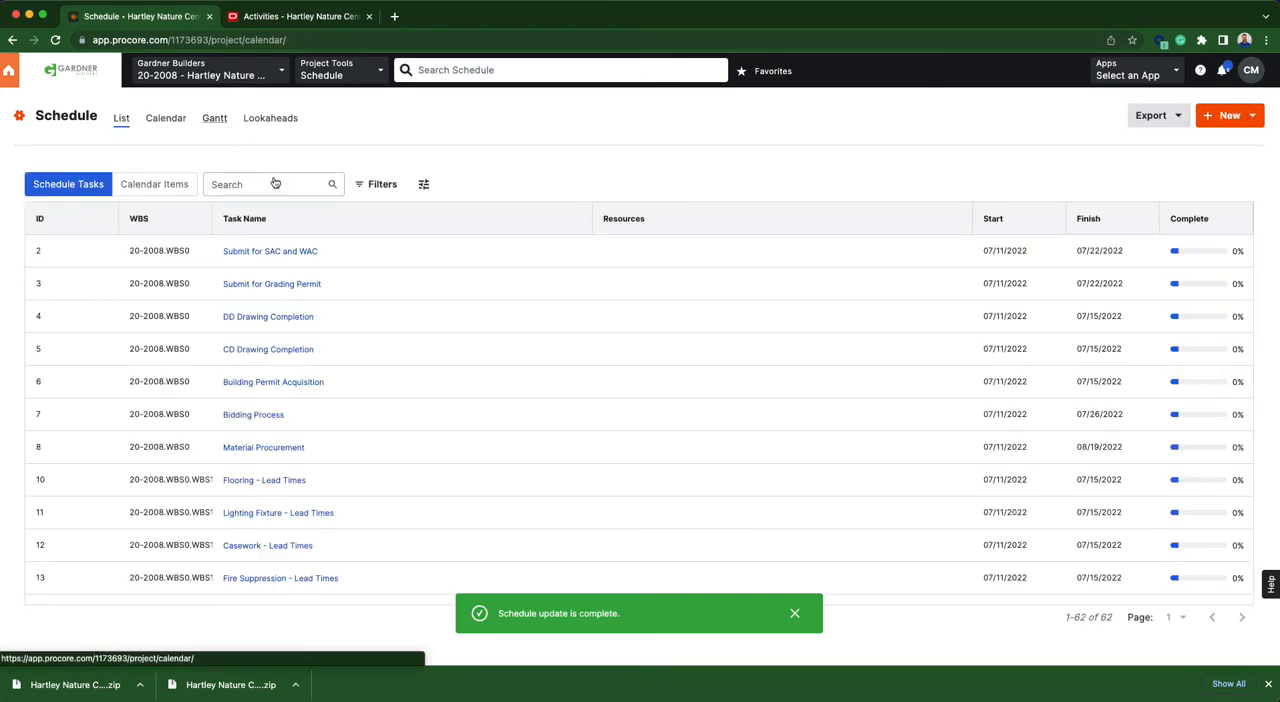
left_click(214, 118)
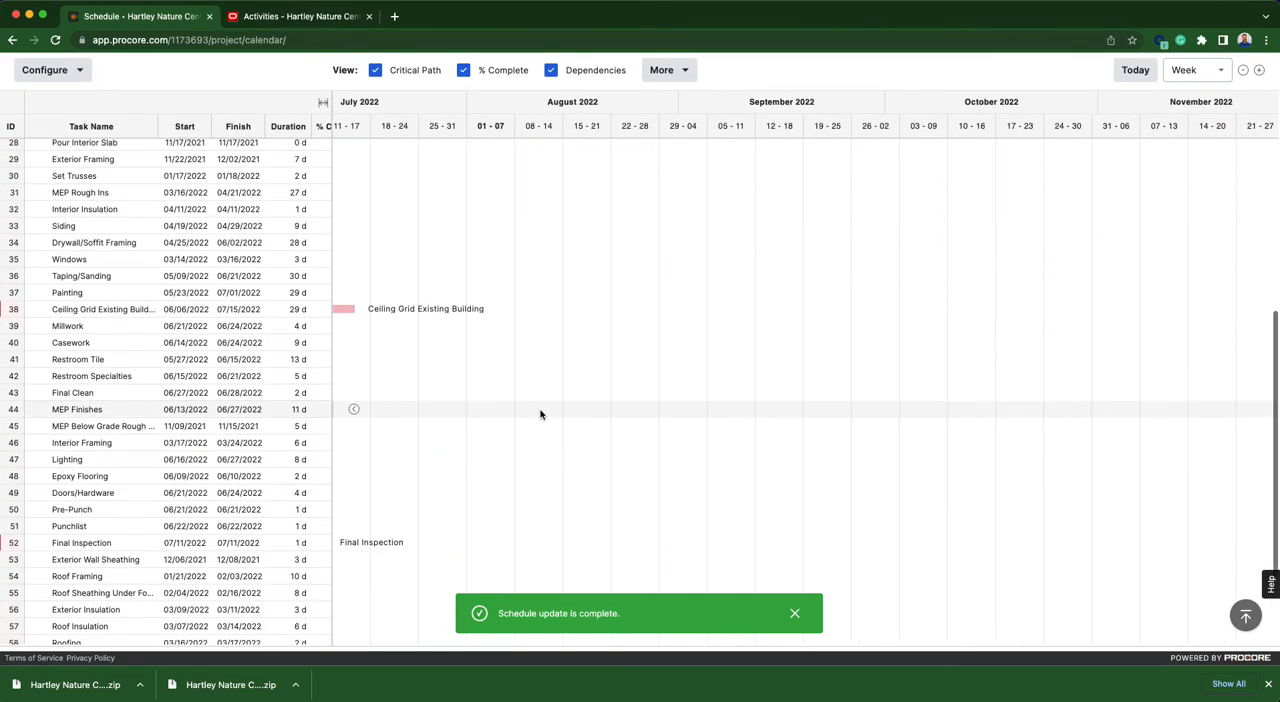
scroll("down", 3)
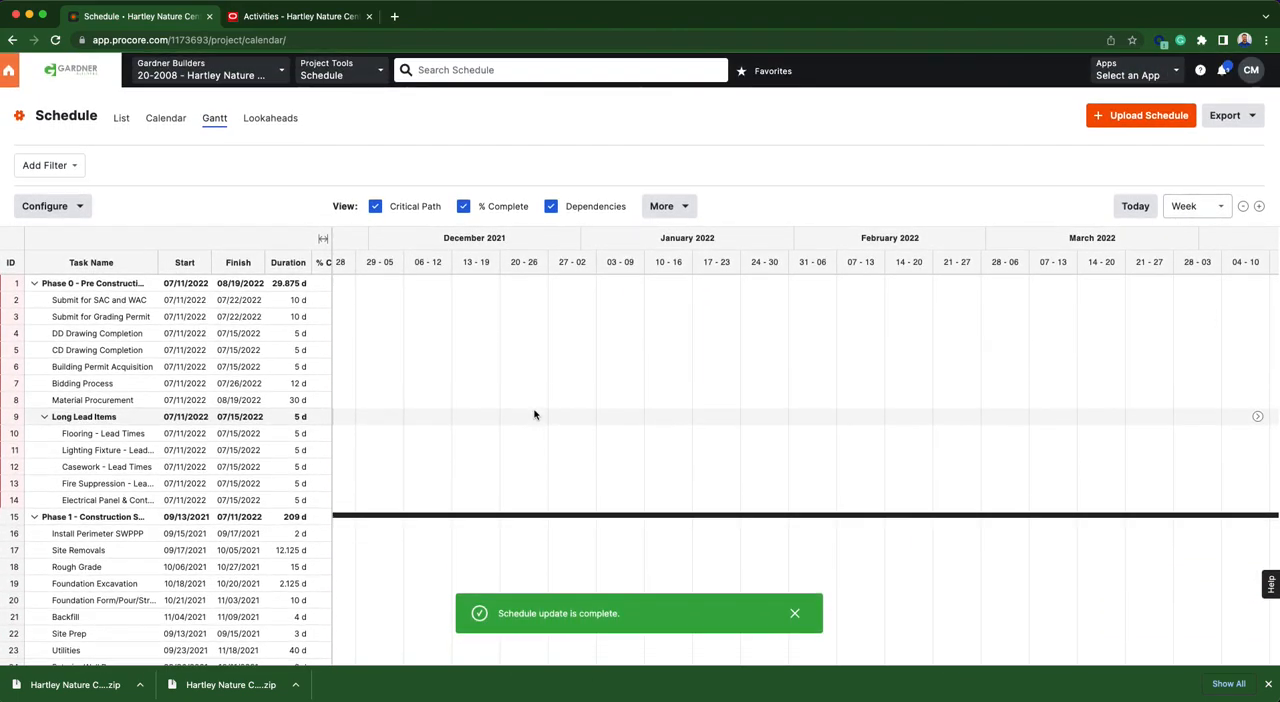
scroll("right", 3)
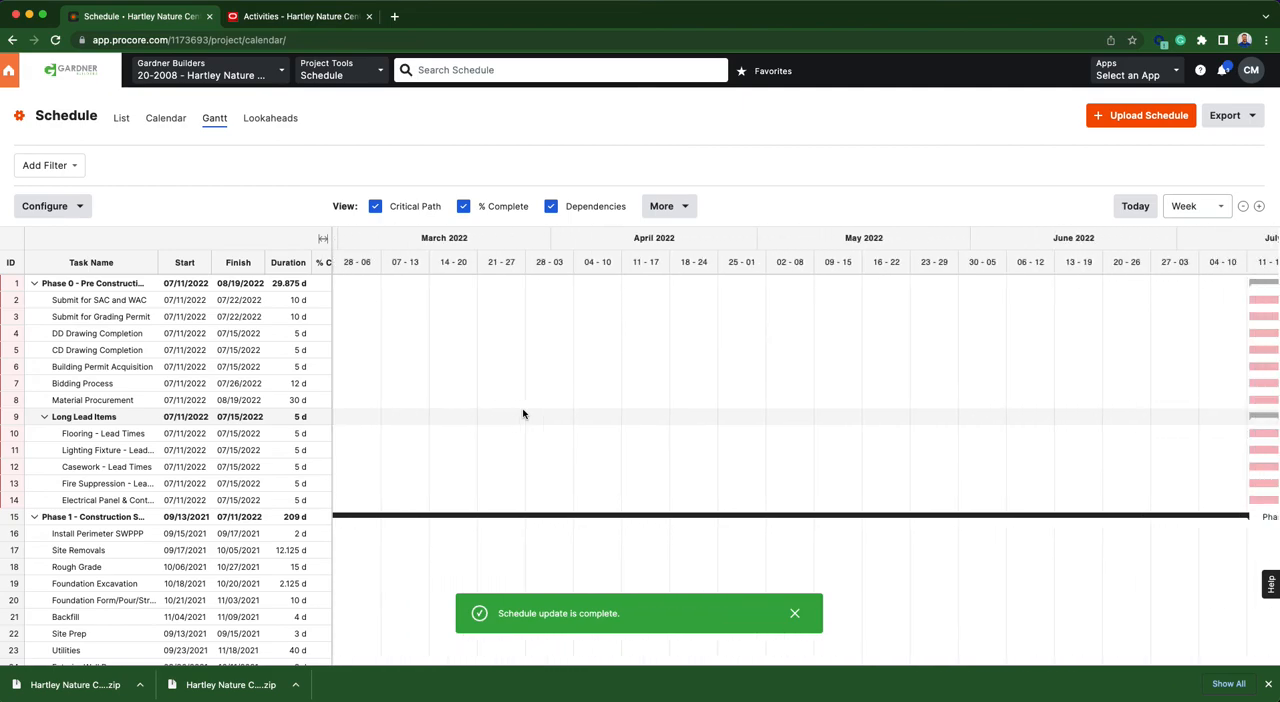